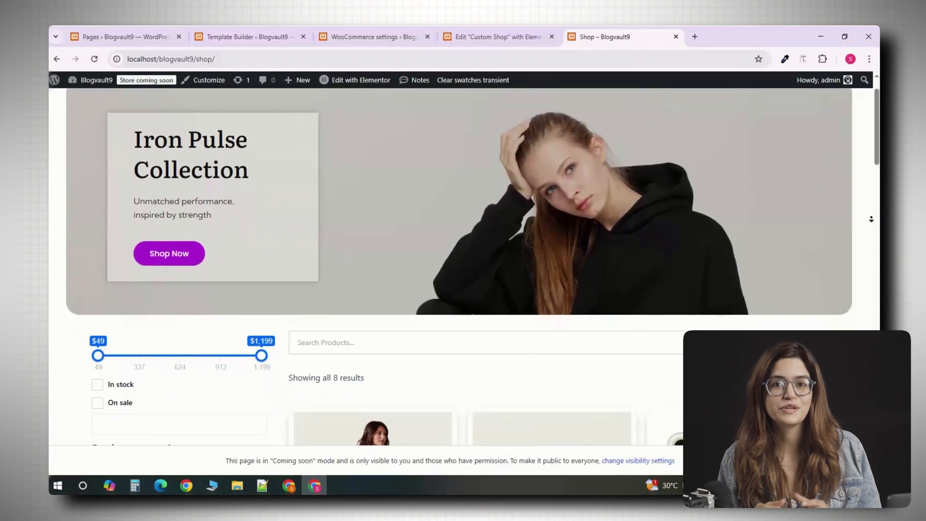
Install the WooCommerce, Elementor and ShopLentor plugins.
scroll("down", 3)
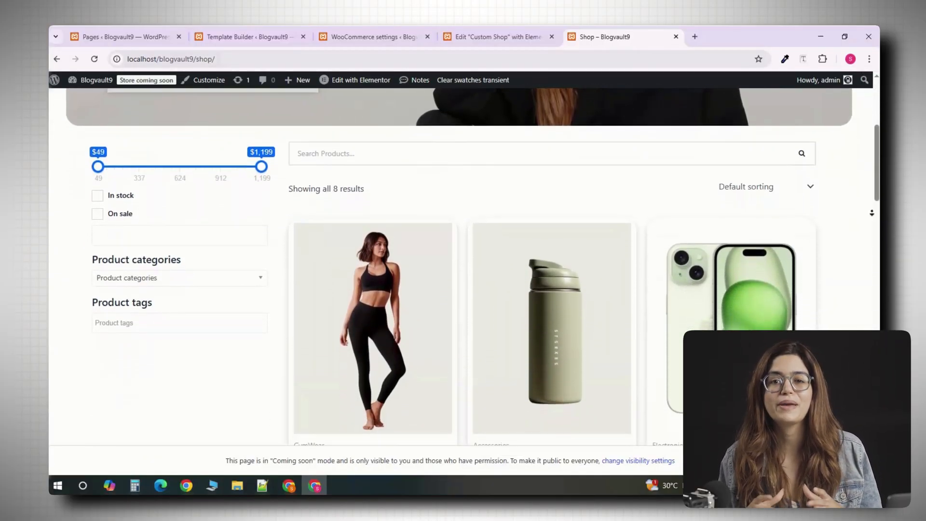
scroll("down", 3)
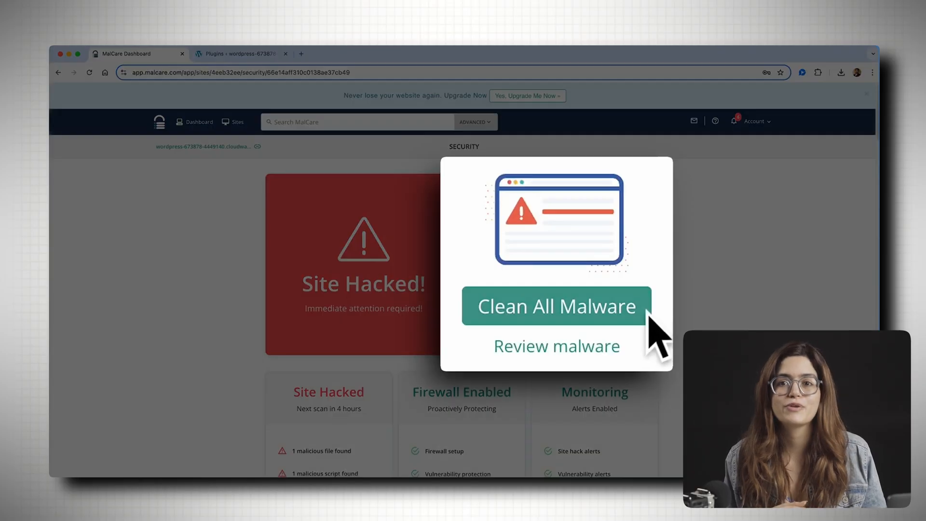
left_click(555, 307)
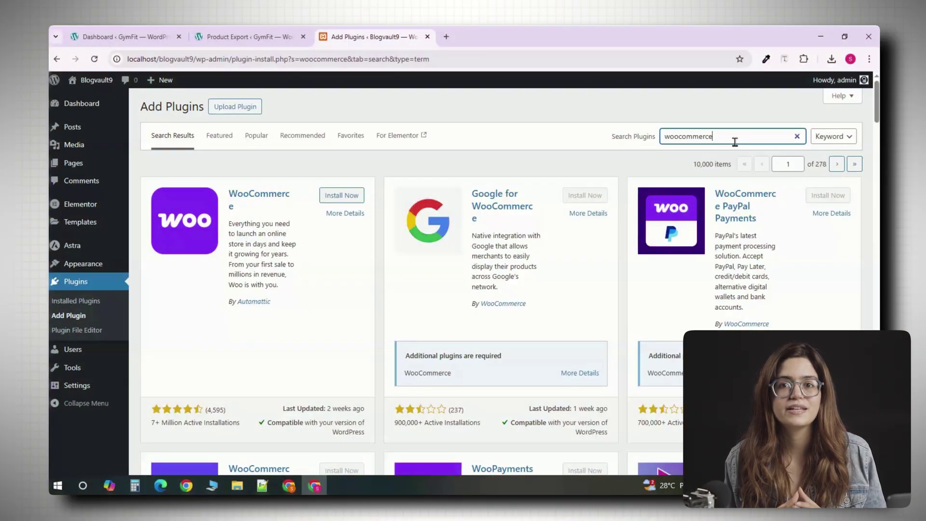
left_click(342, 195)
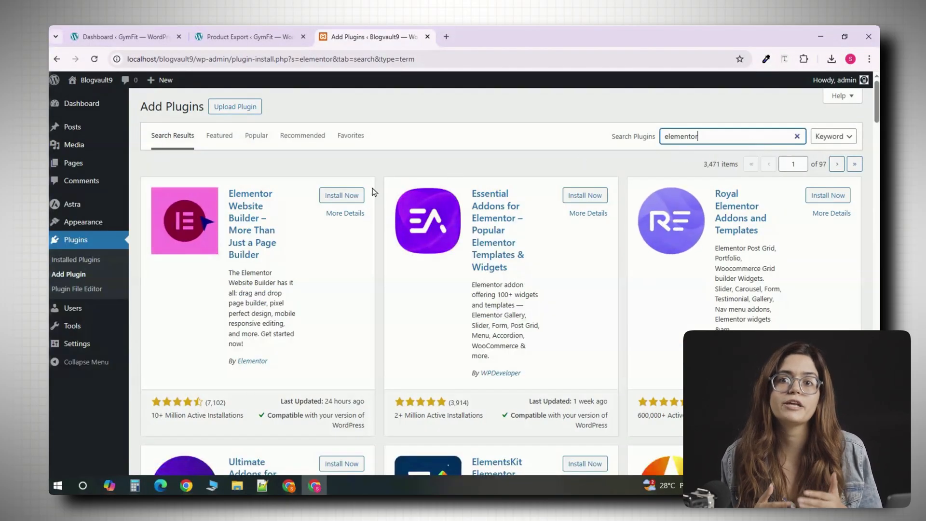
left_click(342, 195)
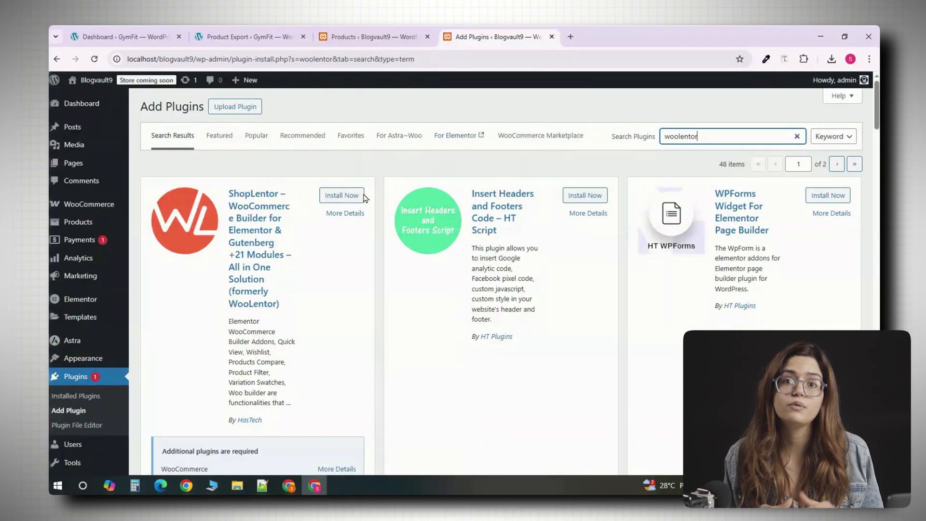
left_click(341, 195)
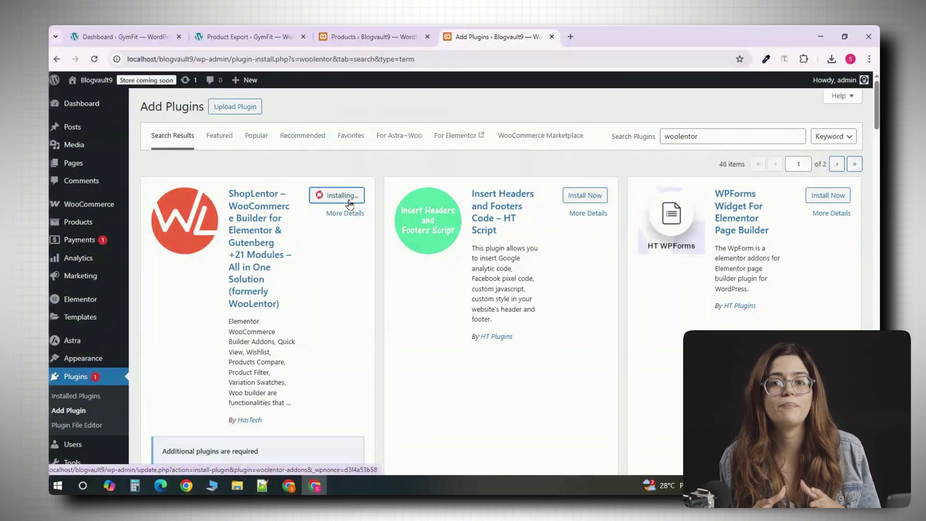
Search 'woof products filter' and install the HUSKY products filter plugin.
type("woof products filter")
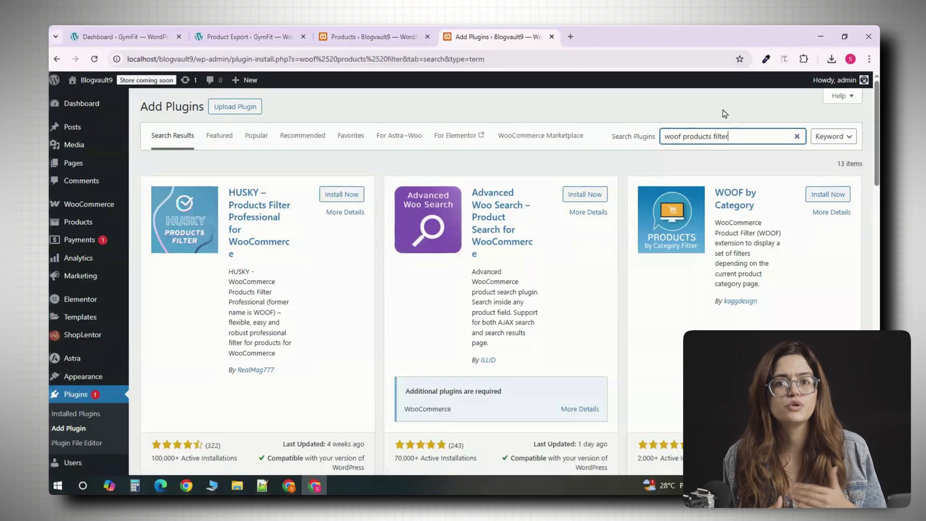
mouse_move(251, 160)
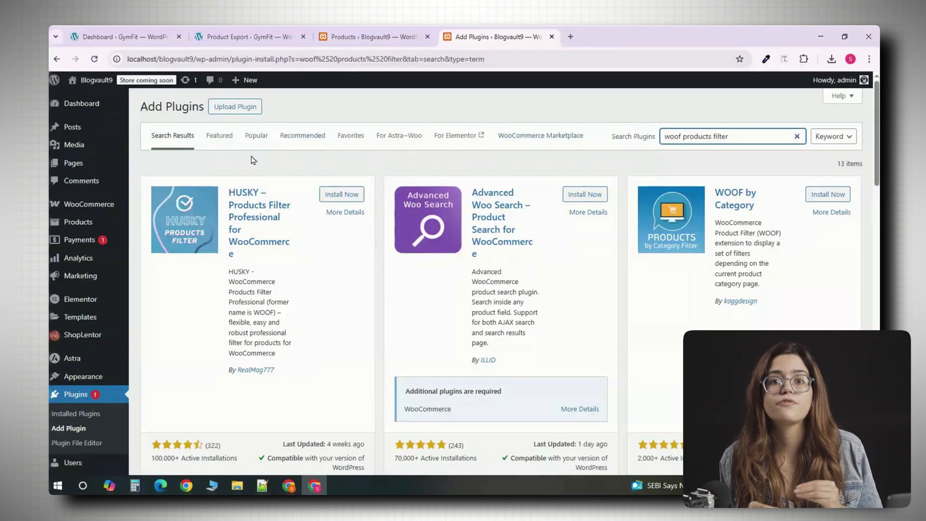
mouse_move(267, 312)
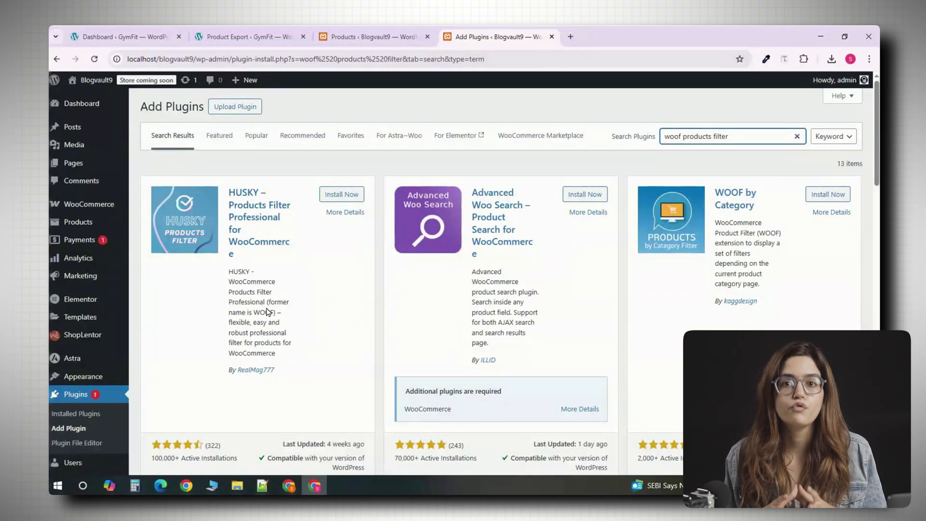
double_click(266, 307)
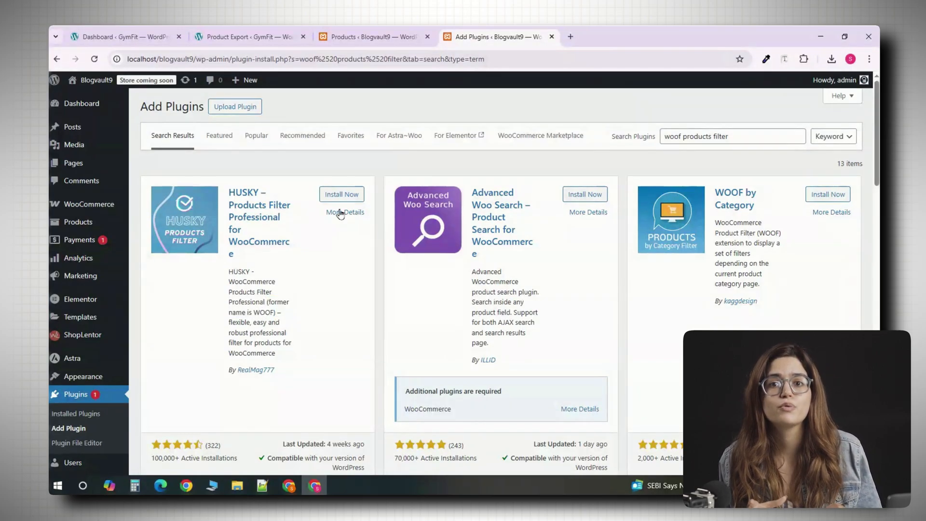
left_click(342, 194)
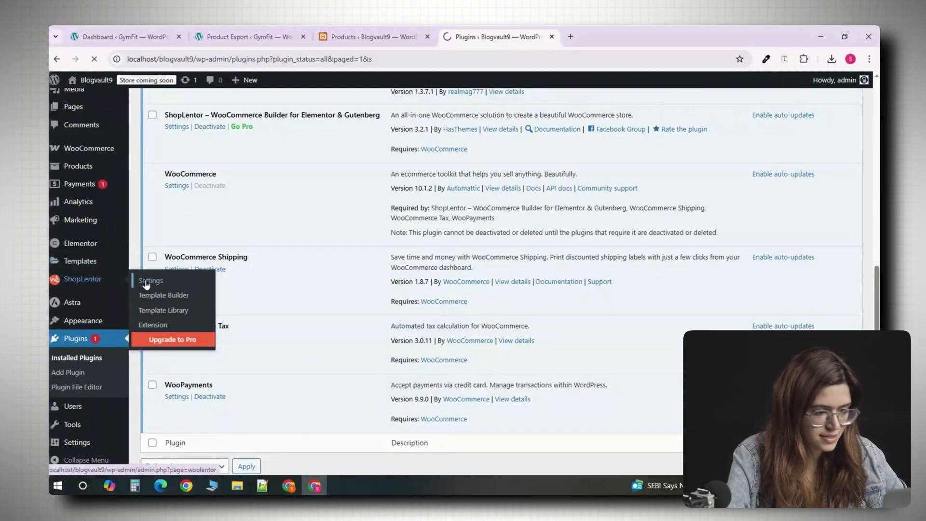
Open ShopLentor Settings and scroll through the shop, archive and product filter element toggles.
left_click(150, 280)
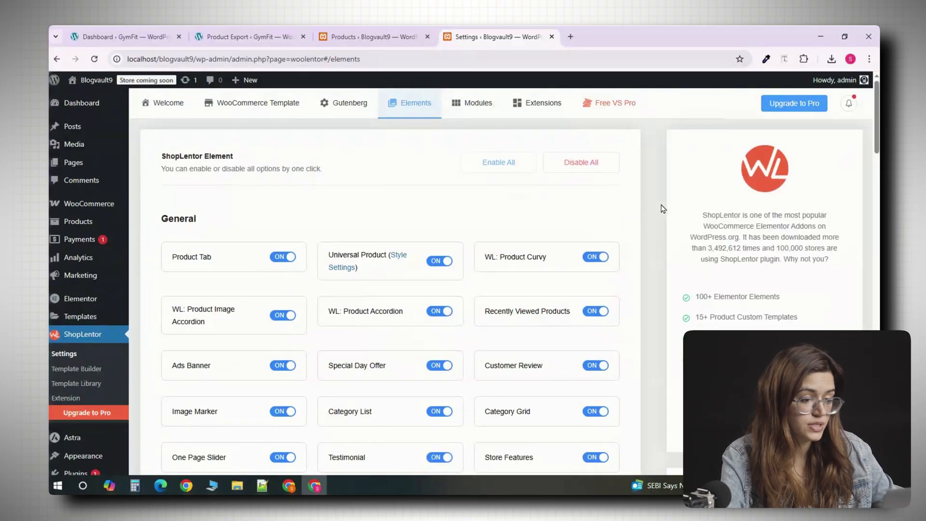
scroll("down", 3)
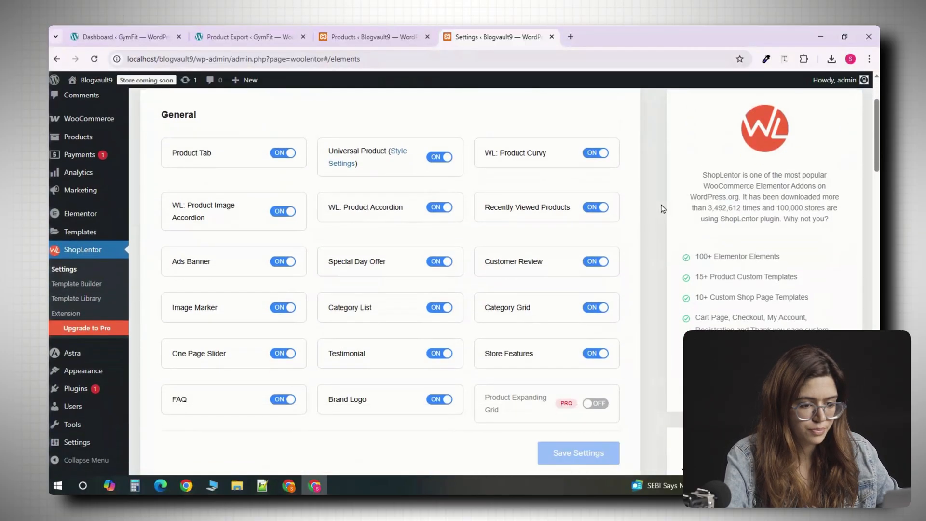
scroll("down", 3)
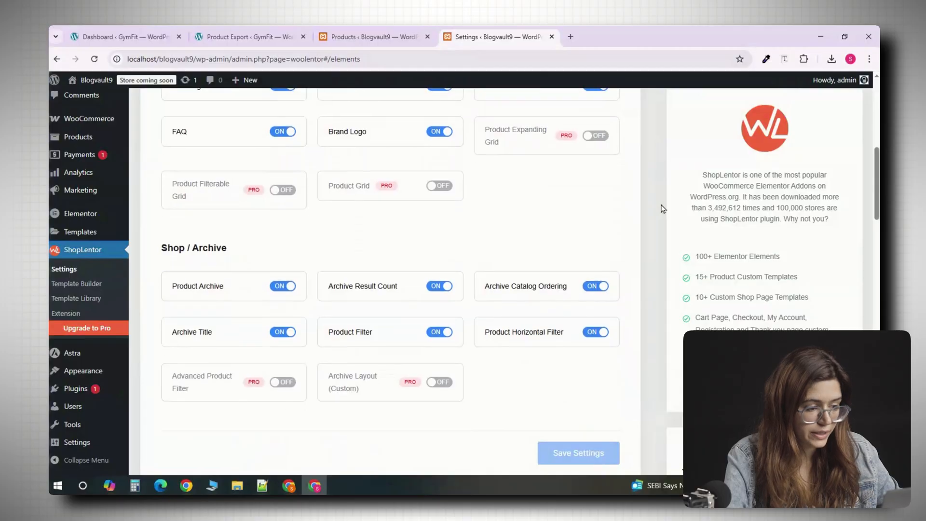
scroll("up", 3)
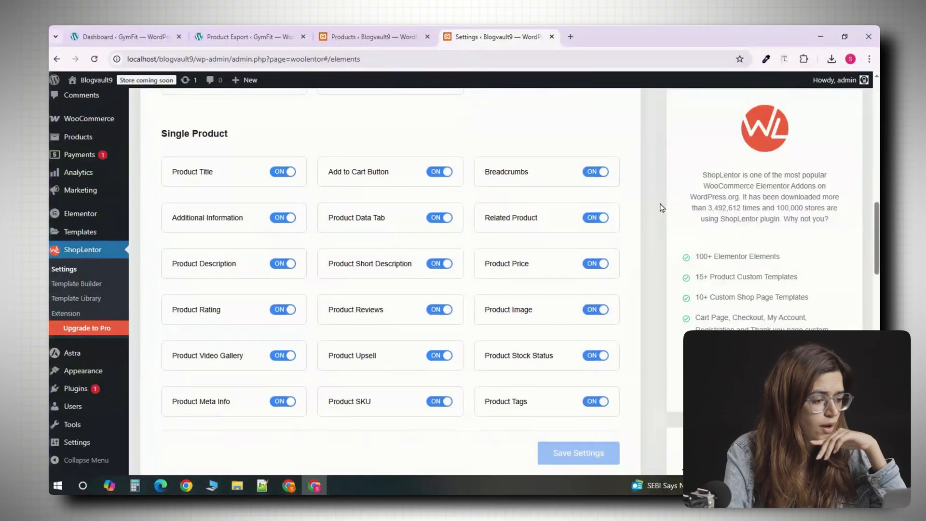
scroll("down", 3)
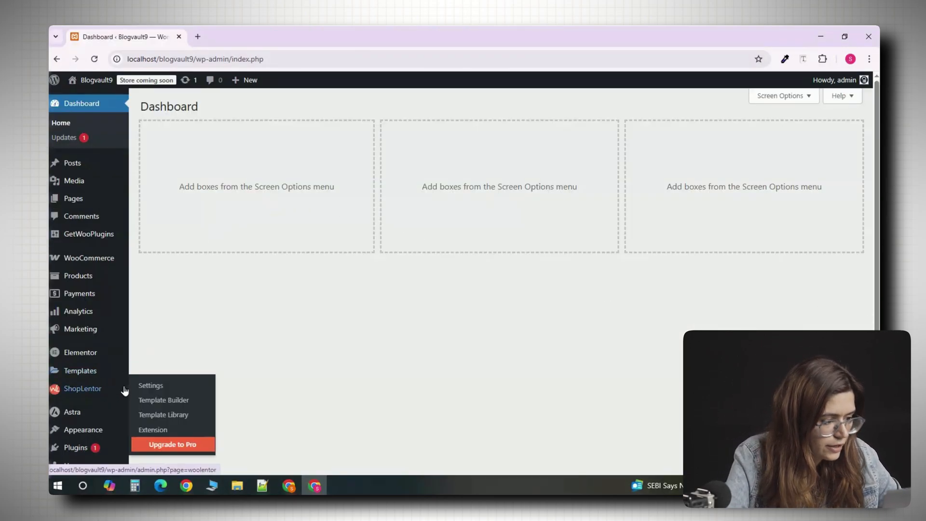
In the Template Builder, add a Shop-type template and name it 'Custom Shop'.
left_click(163, 400)
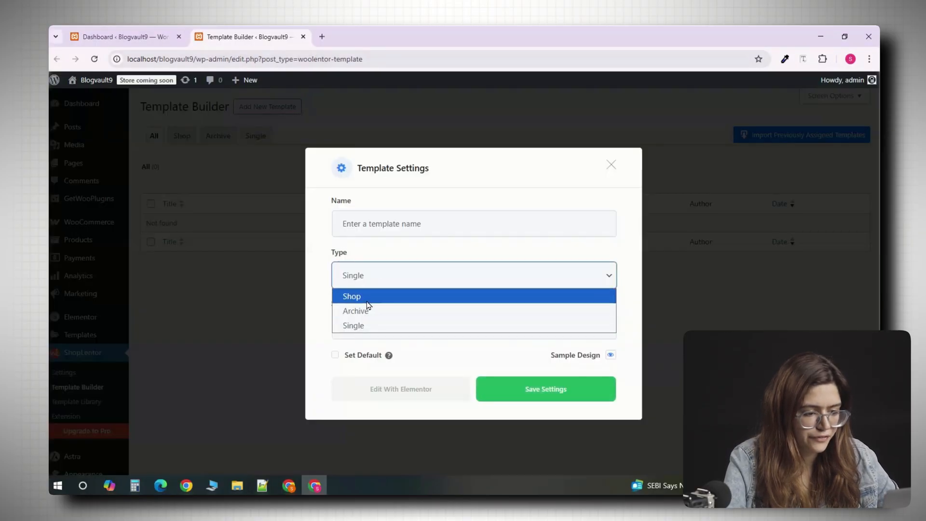
left_click(352, 296)
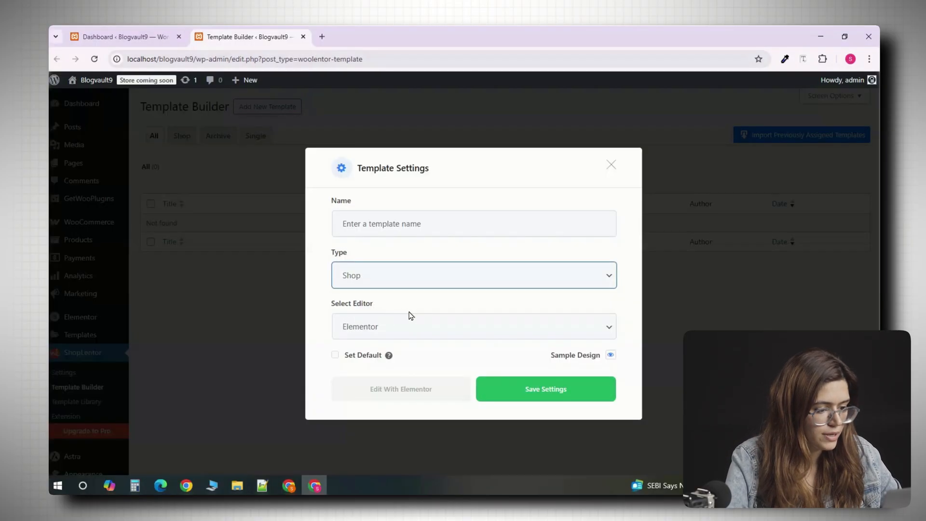
mouse_move(405, 335)
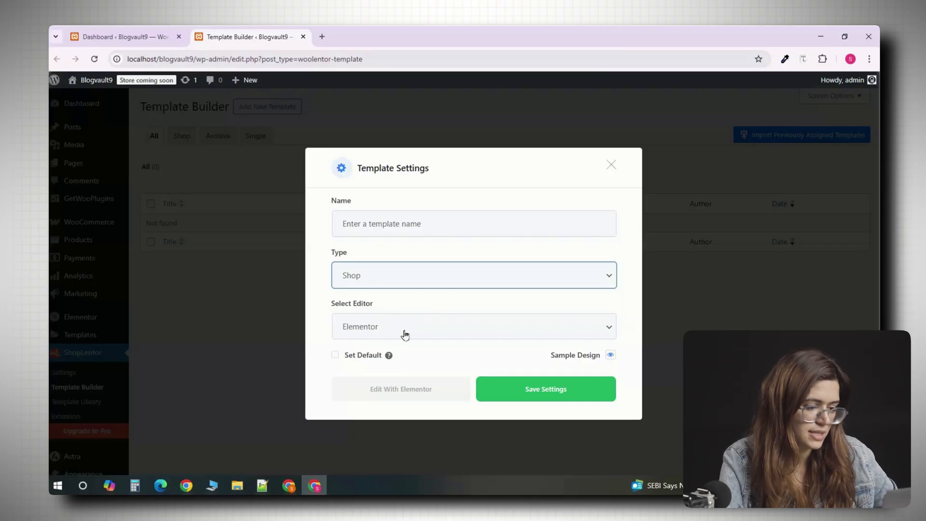
mouse_move(384, 331)
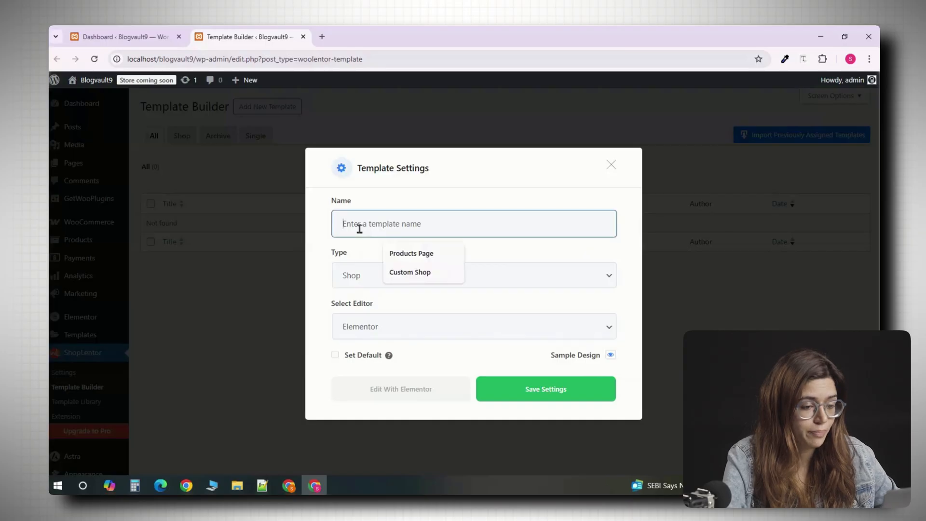
type("C")
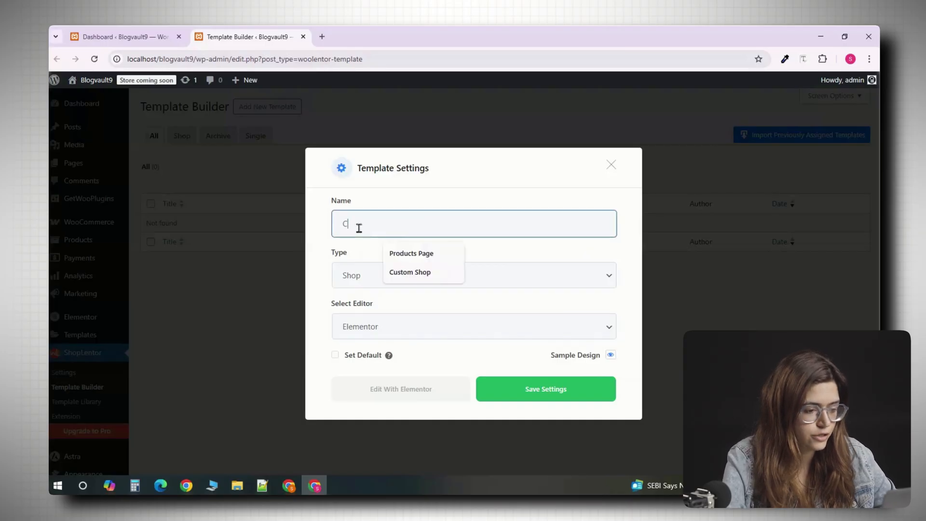
type("usto")
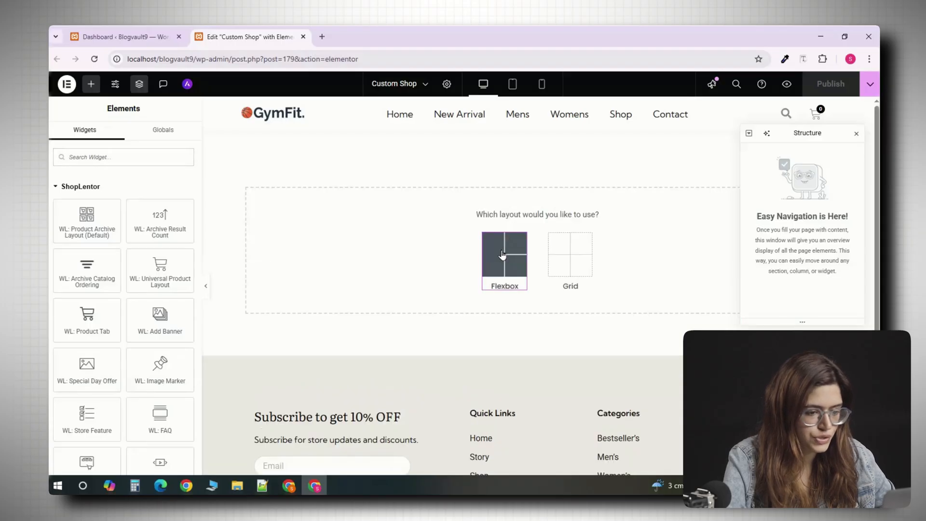
Add a Flexbox container to the empty Custom Shop canvas.
left_click(504, 256)
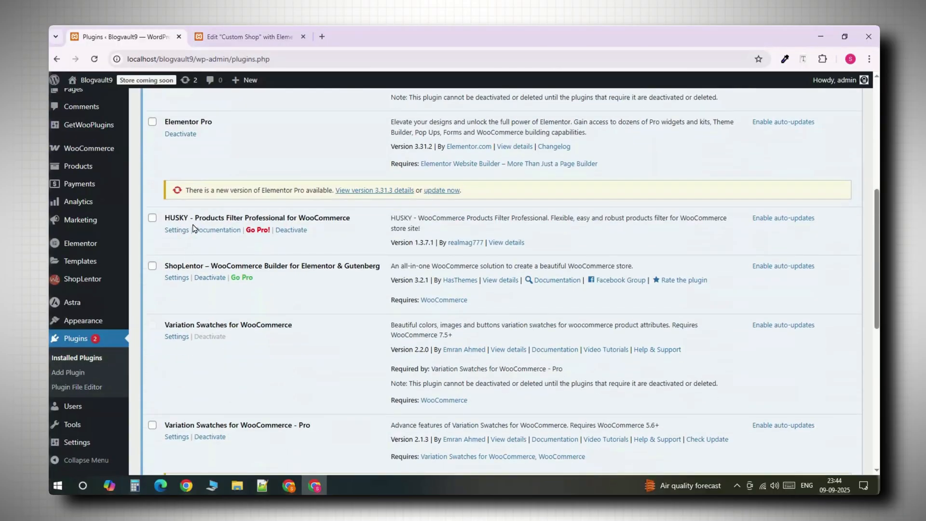
In HUSKY filter settings, set Show count to Yes and open the Dynamic recount choices.
left_click(176, 230)
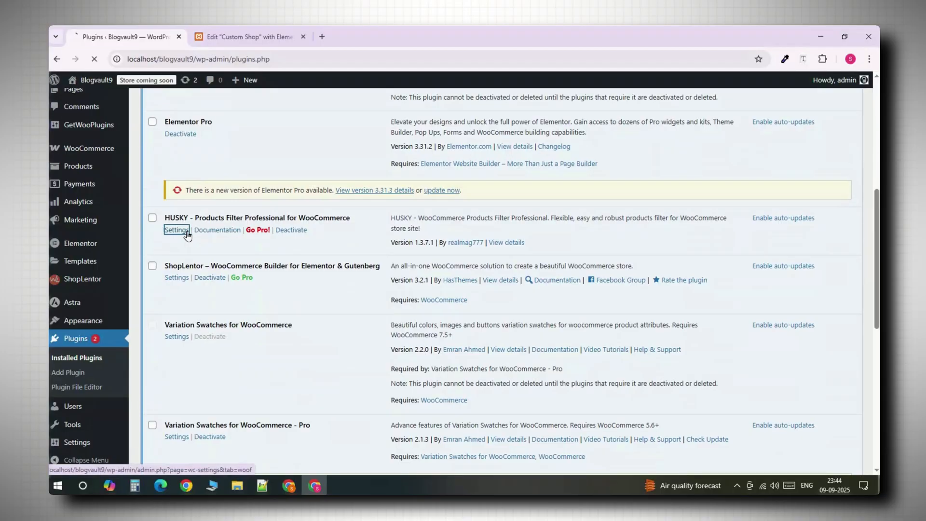
left_click(176, 229)
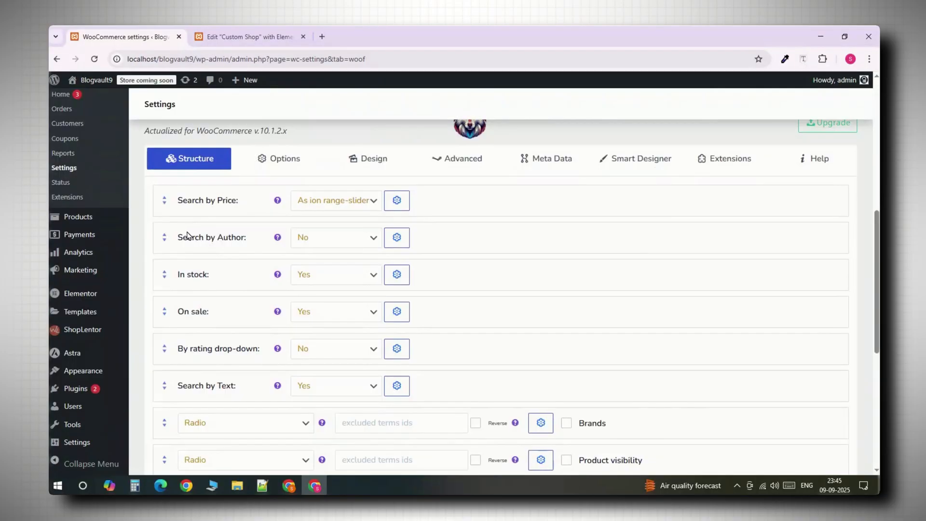
mouse_move(246, 218)
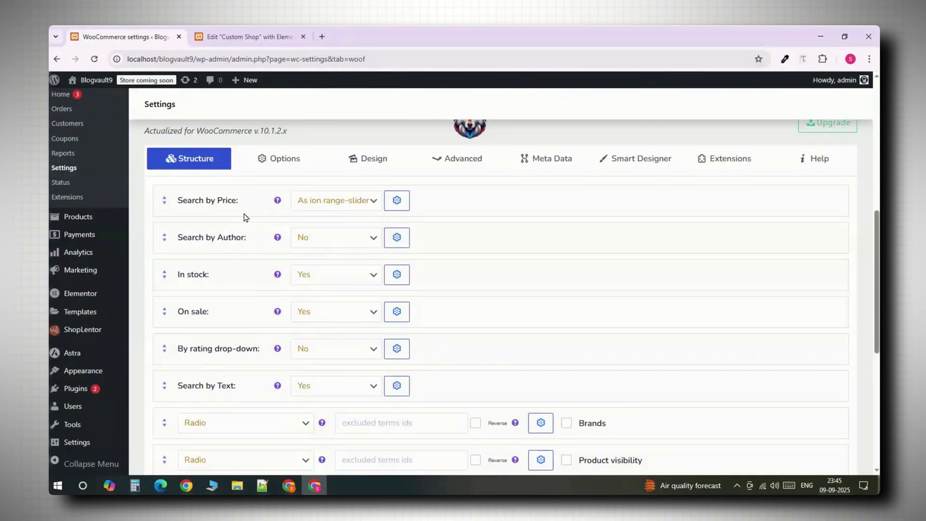
mouse_move(240, 211)
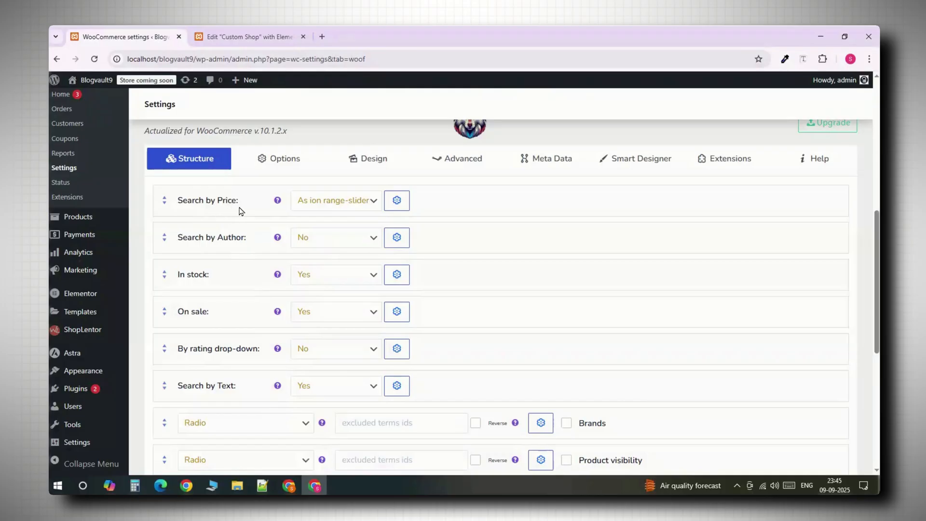
mouse_move(317, 203)
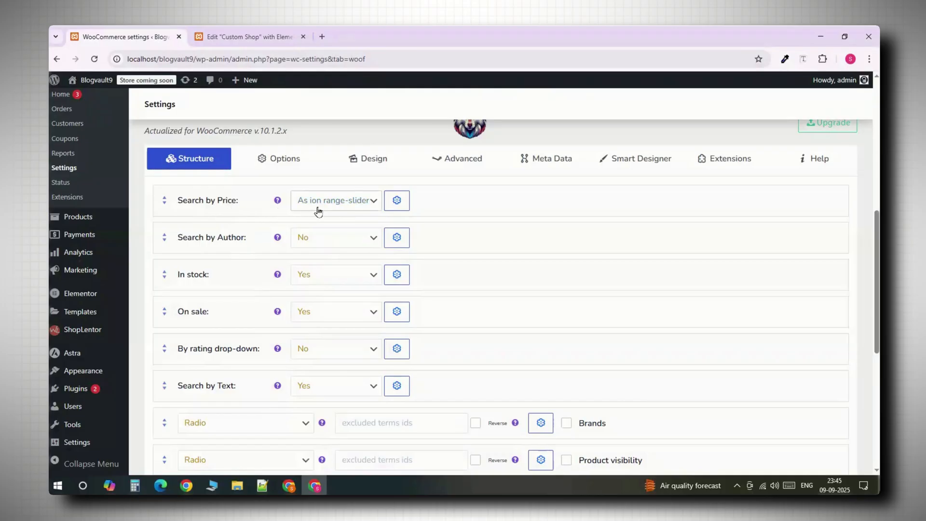
mouse_move(367, 214)
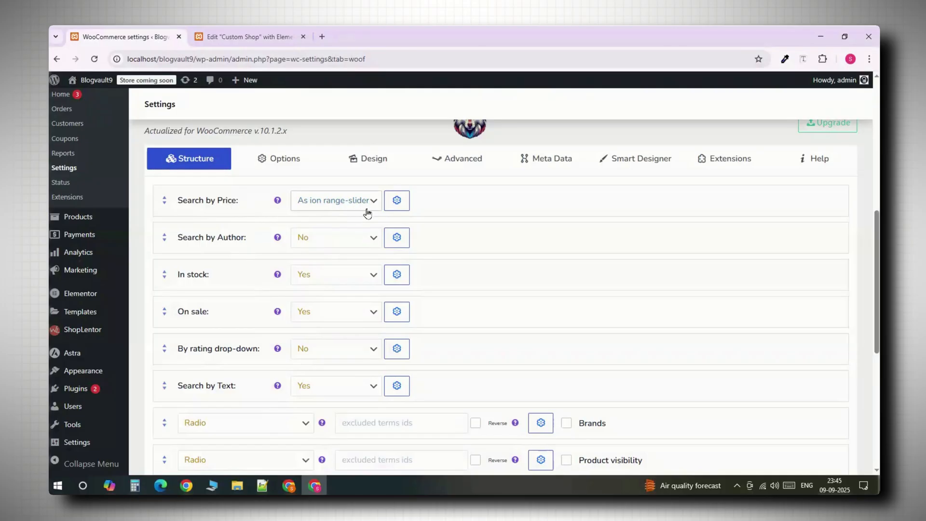
mouse_move(327, 248)
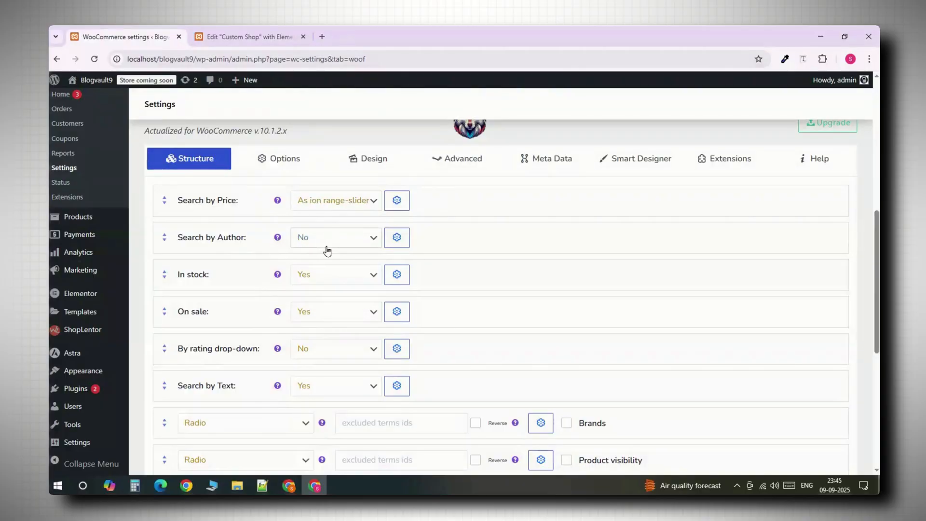
scroll("up", 3)
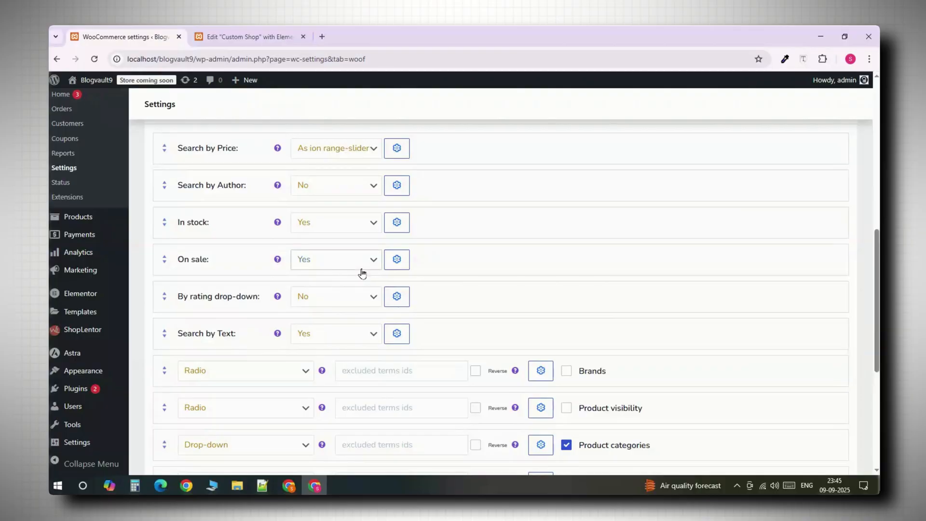
scroll("down", 3)
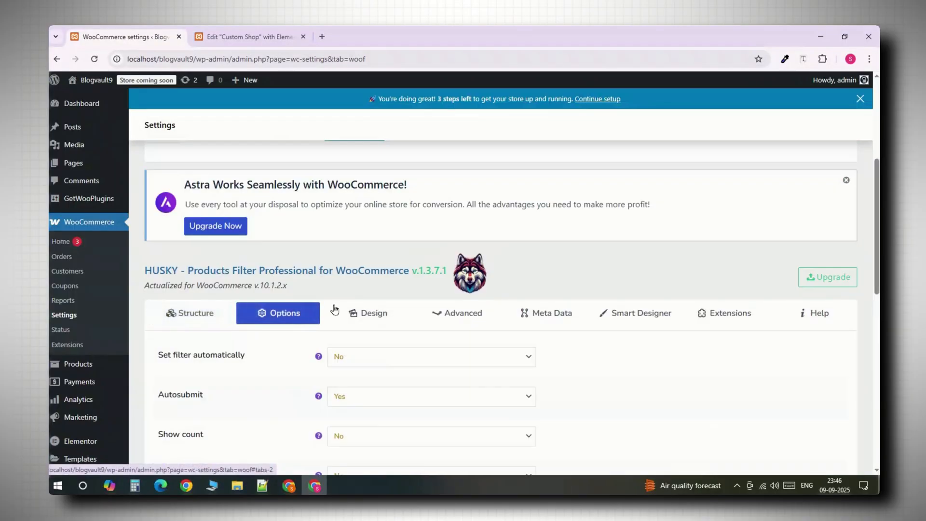
scroll("down", 3)
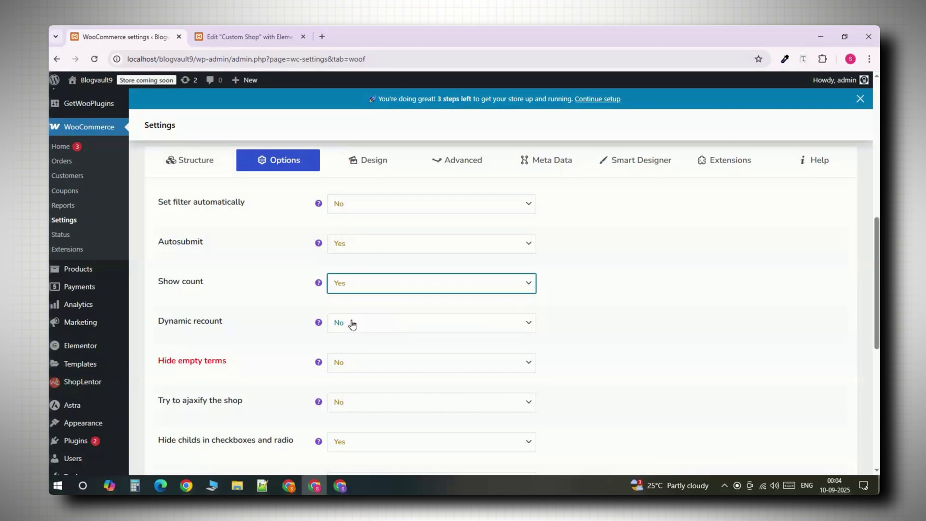
left_click(430, 323)
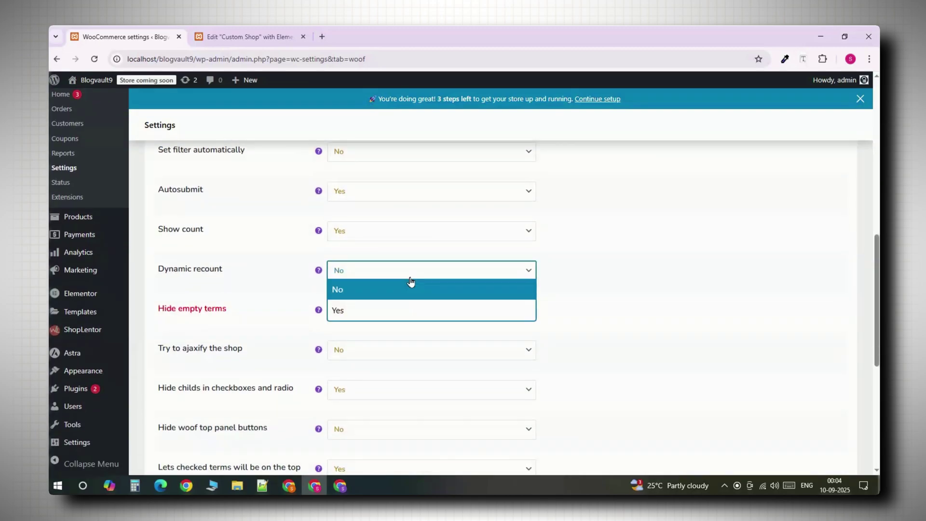
mouse_move(380, 311)
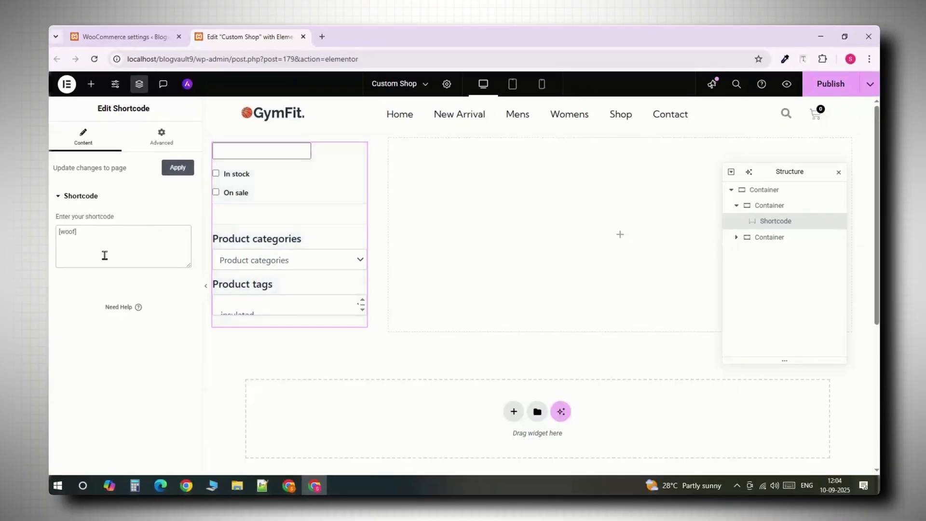
Add a Products widget with more rows, pagination, sorting and result count enabled.
left_click(91, 84)
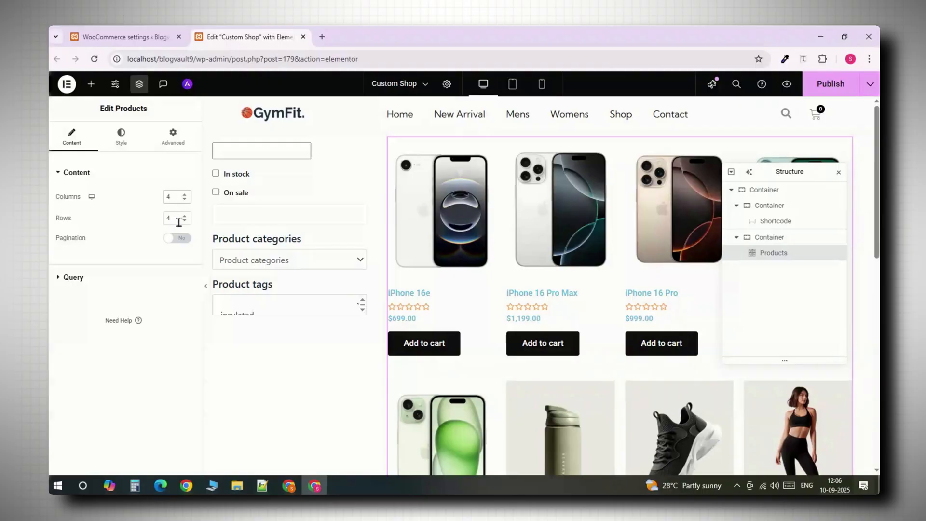
left_click(184, 214)
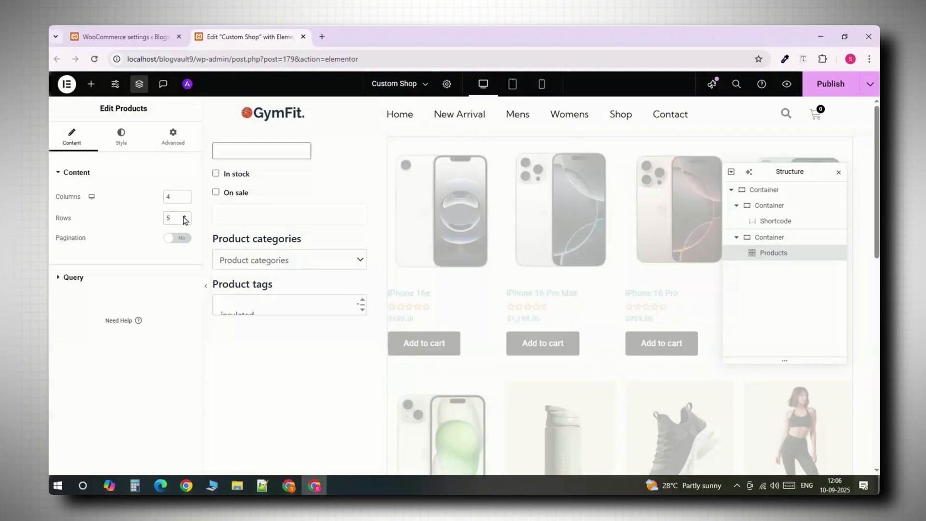
left_click(177, 237)
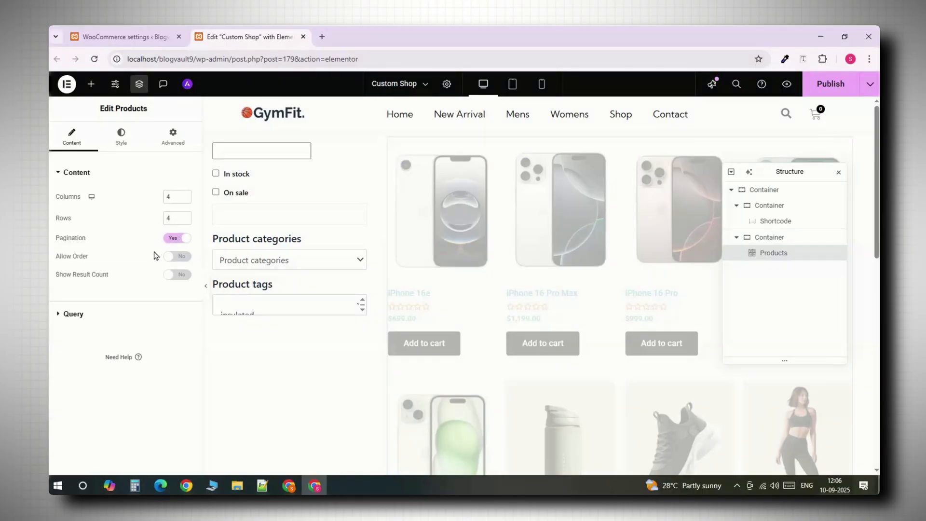
left_click(177, 255)
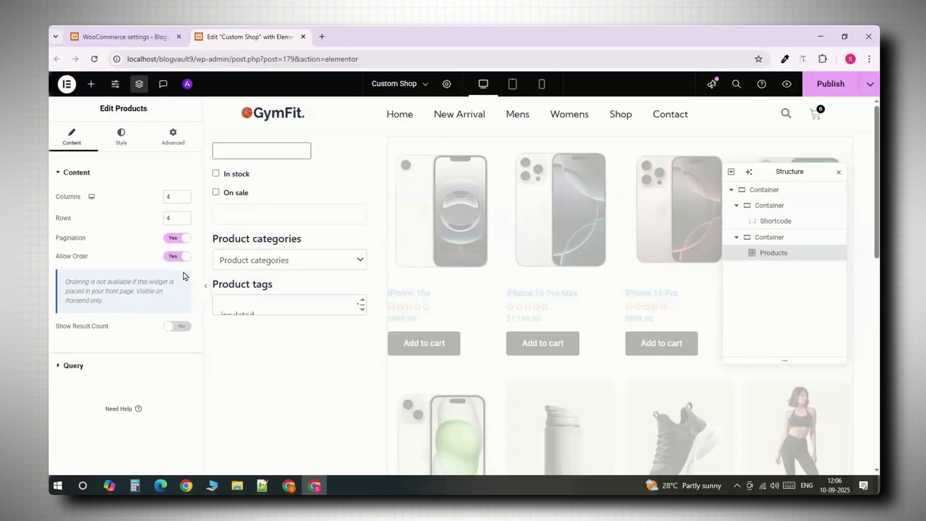
left_click(177, 326)
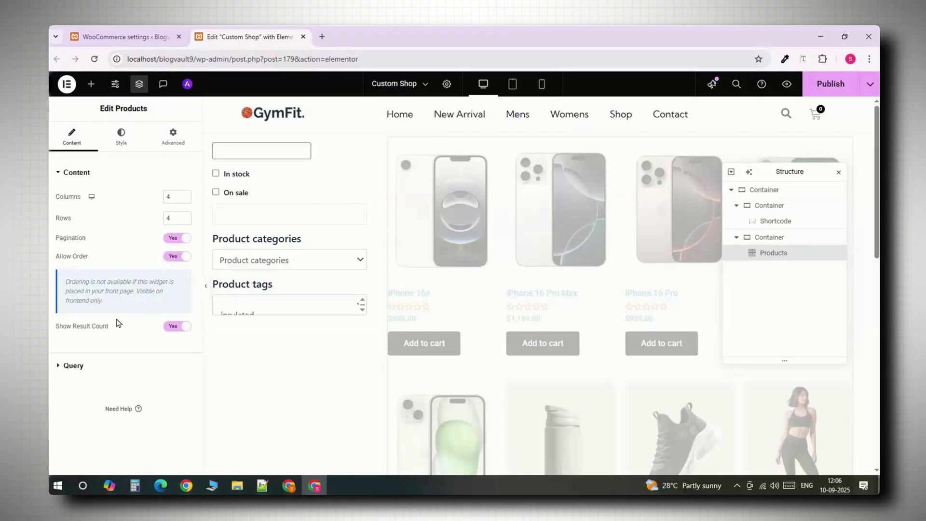
Set the product grid's query source to manually selected products.
left_click(73, 365)
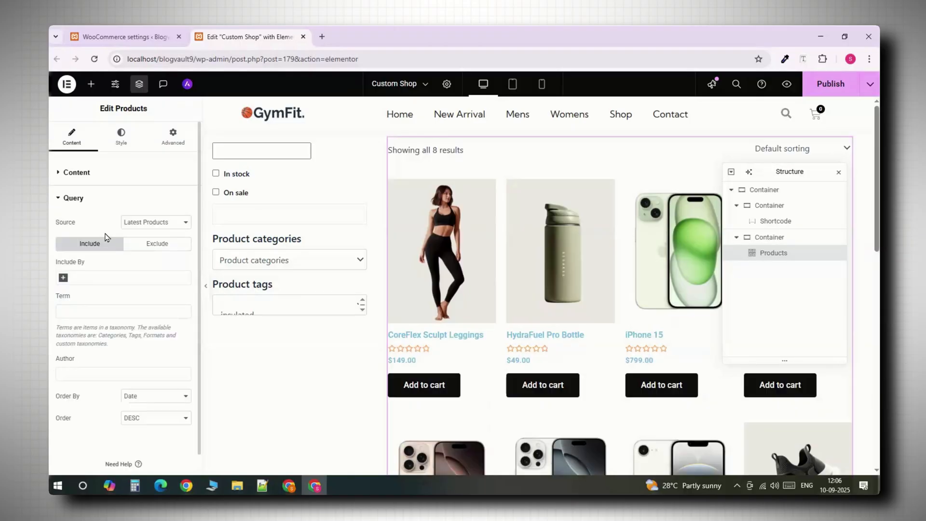
left_click(155, 200)
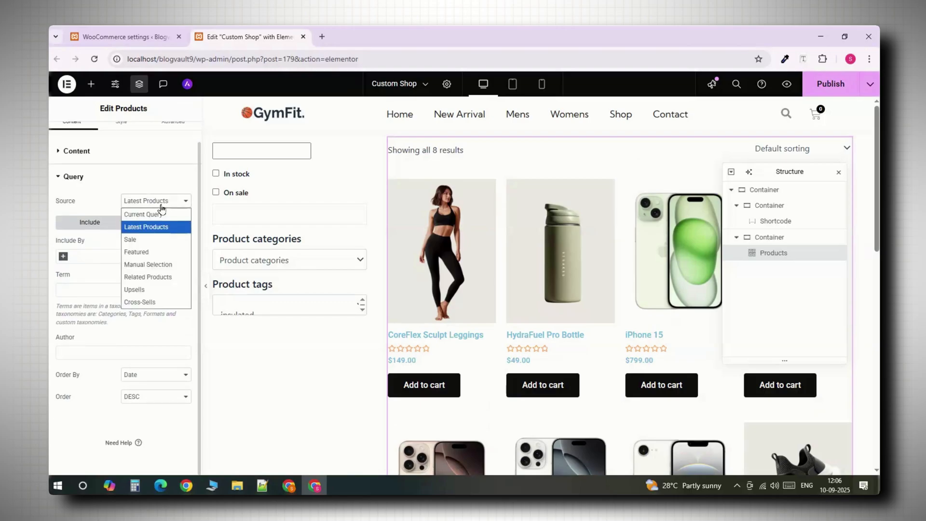
mouse_move(130, 240)
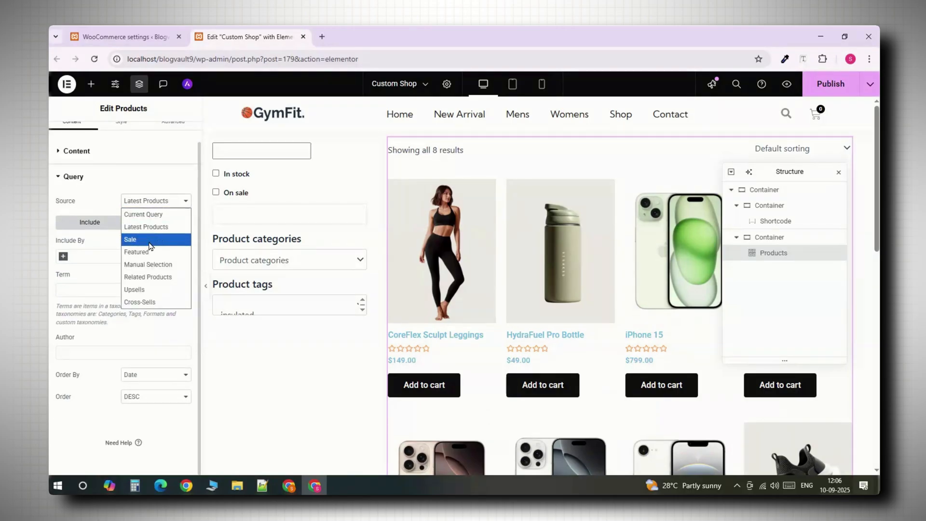
left_click(148, 264)
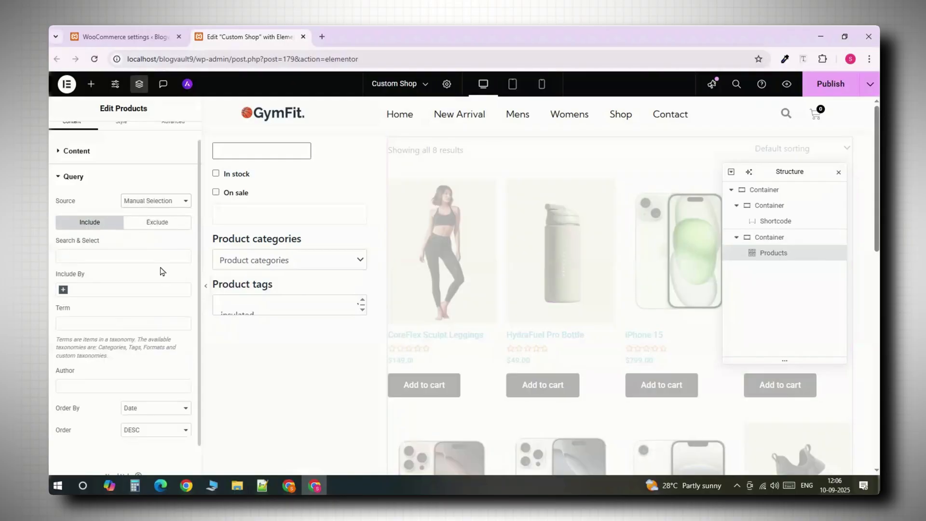
left_click(120, 136)
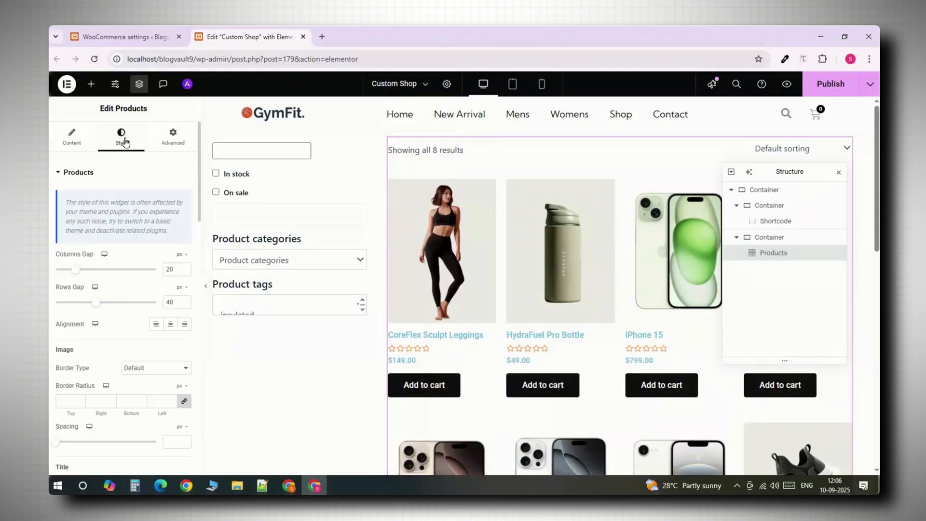
Round the product cards (radius 25, padding 10), show 3 columns, and add Catalog Ordering.
scroll("down", 3)
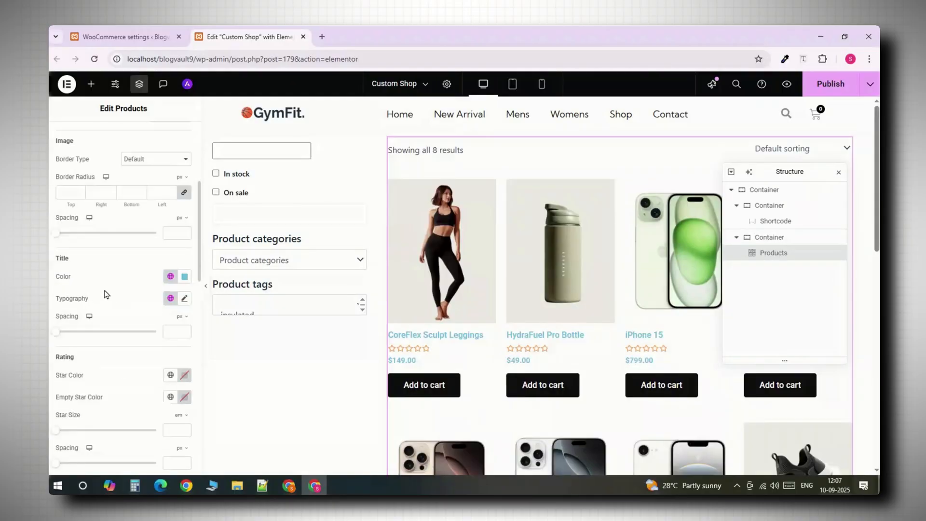
left_click(184, 276)
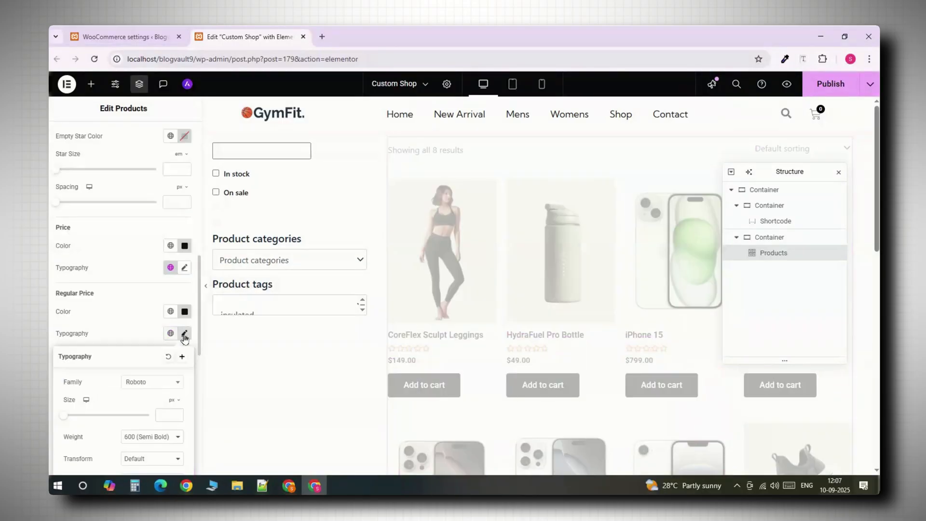
left_click(178, 416)
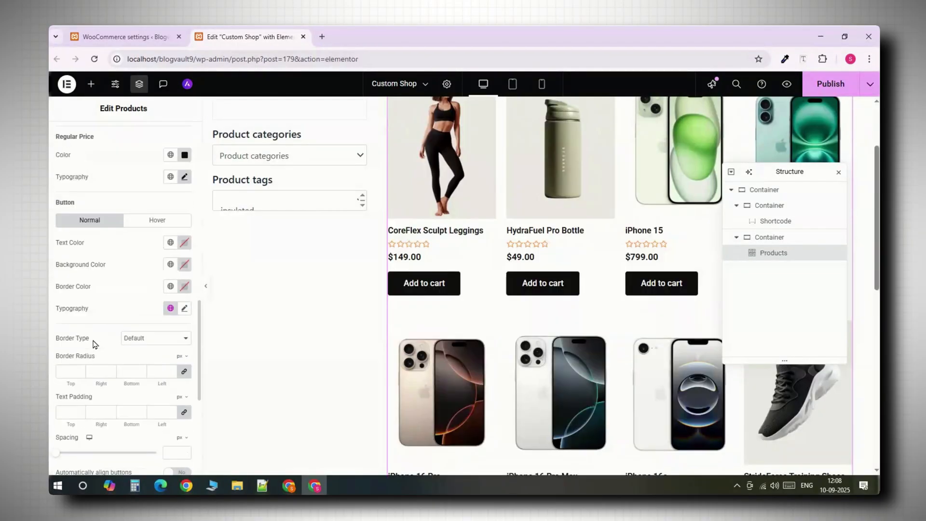
scroll("down", 3)
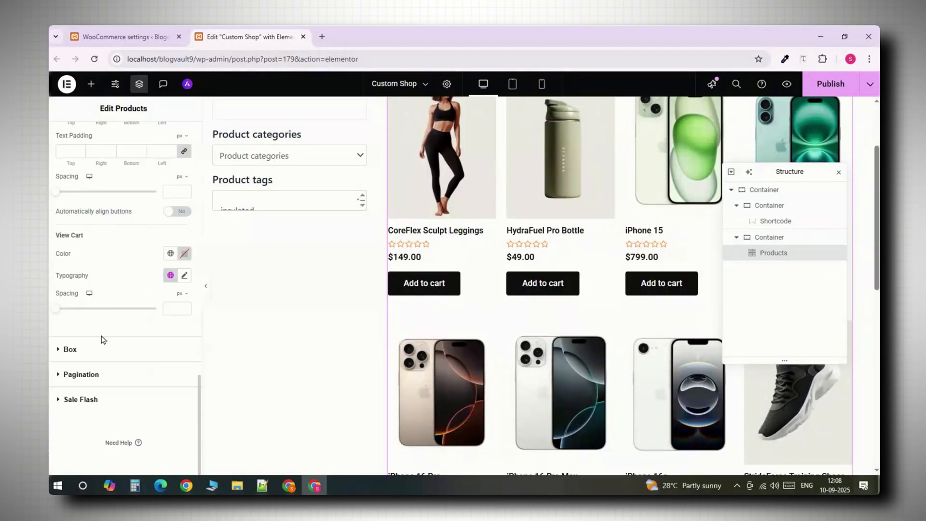
left_click(69, 348)
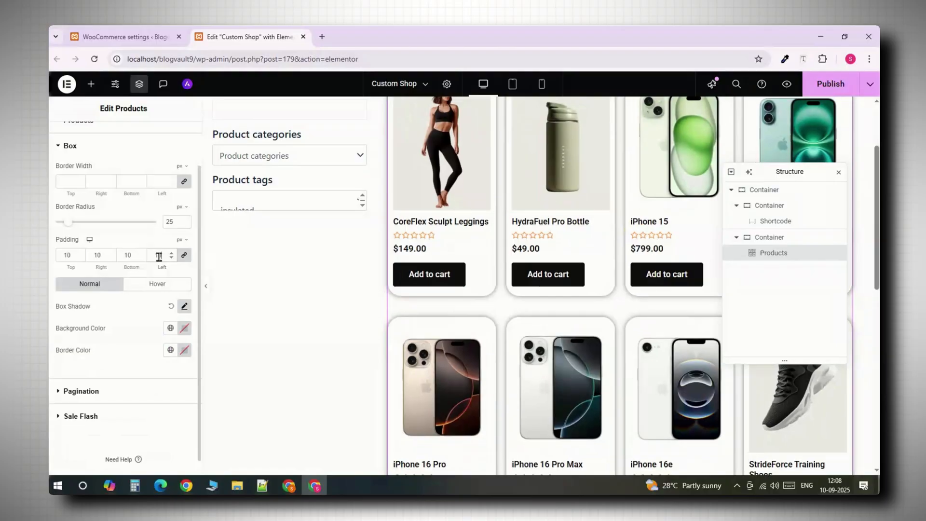
scroll("up", 3)
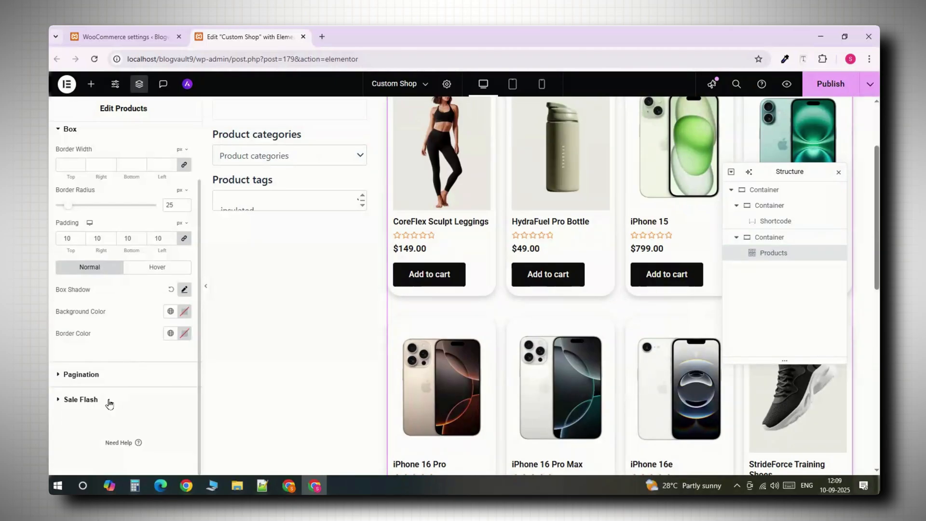
left_click(71, 139)
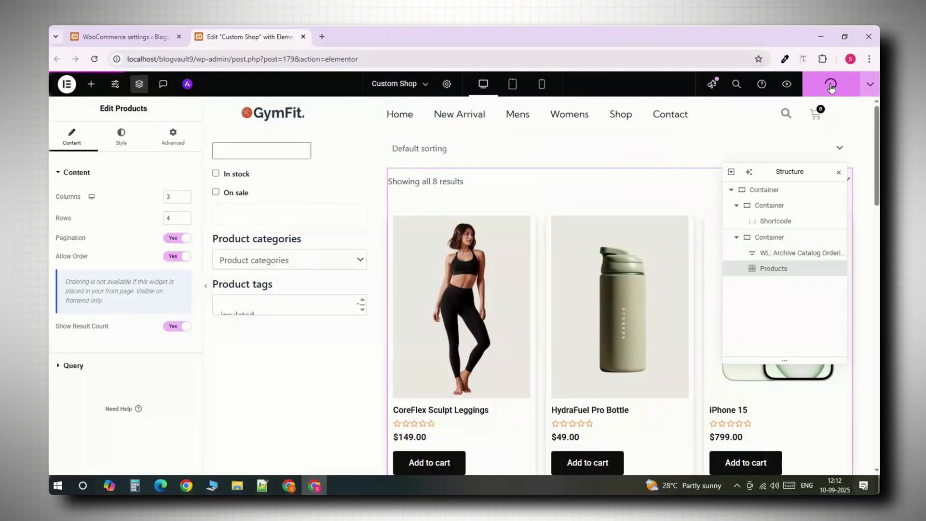
Open ShopLentor Settings in a new tab and assign Custom Shop to the shop and archive pages.
left_click(124, 37)
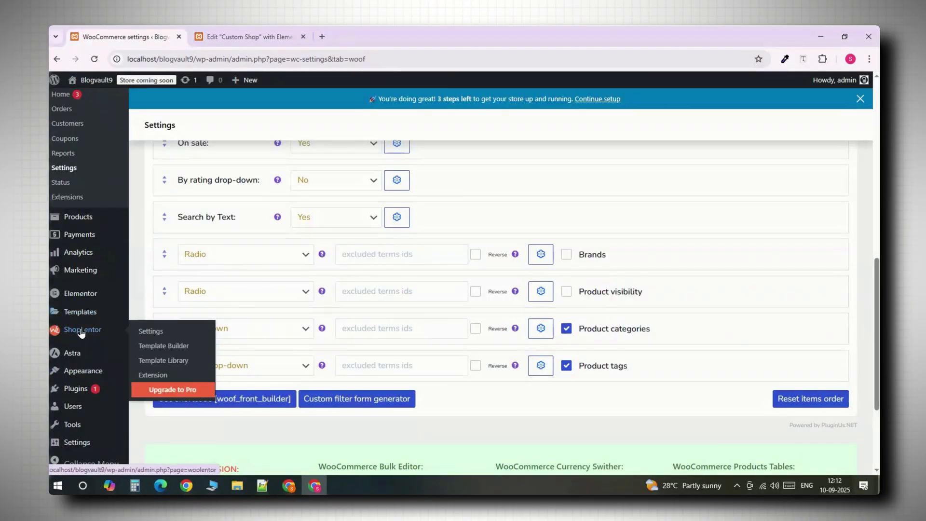
right_click(150, 331)
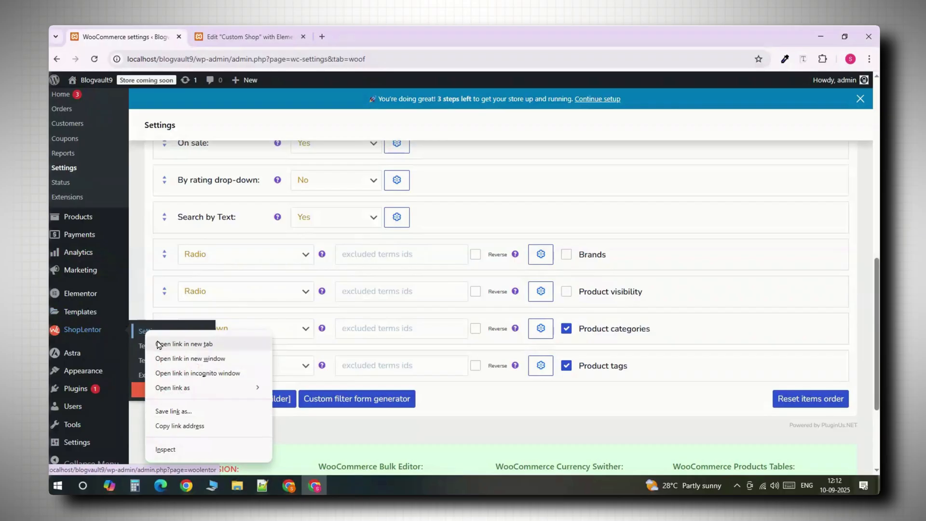
left_click(185, 344)
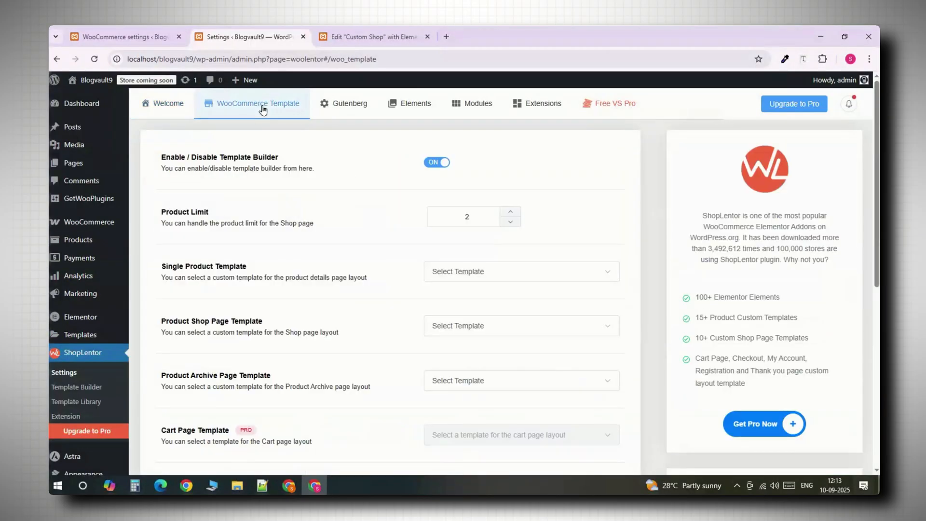
mouse_move(477, 271)
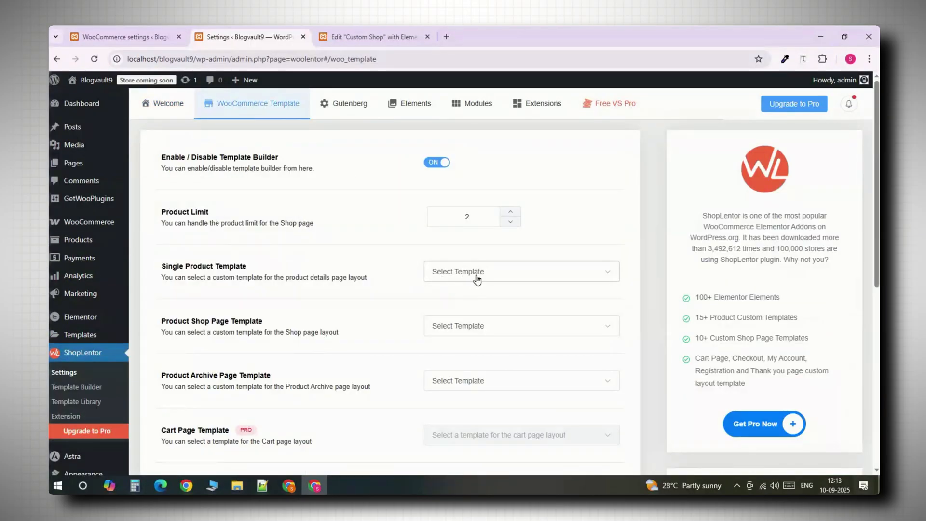
mouse_move(489, 329)
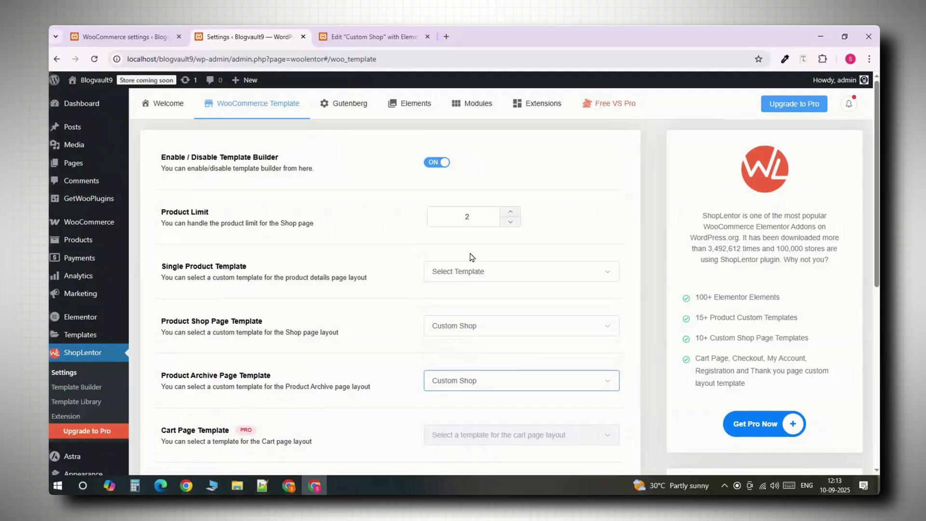
scroll("down", 3)
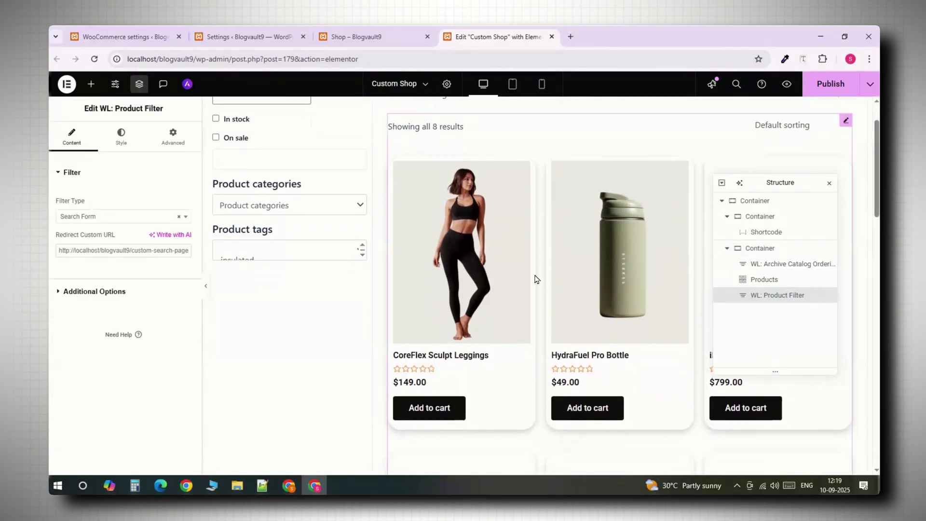
On the live Shop page, filter by the Electronics category, leaving five products.
left_click(92, 84)
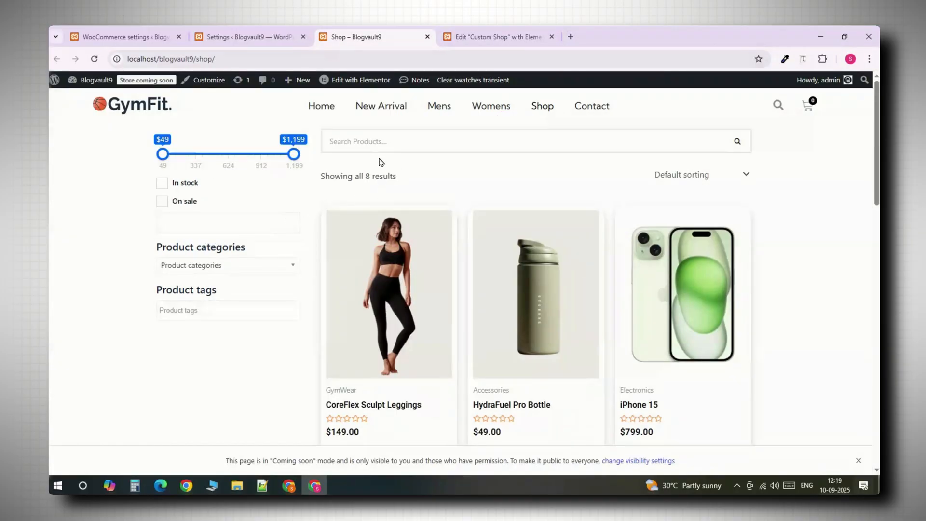
scroll("down", 3)
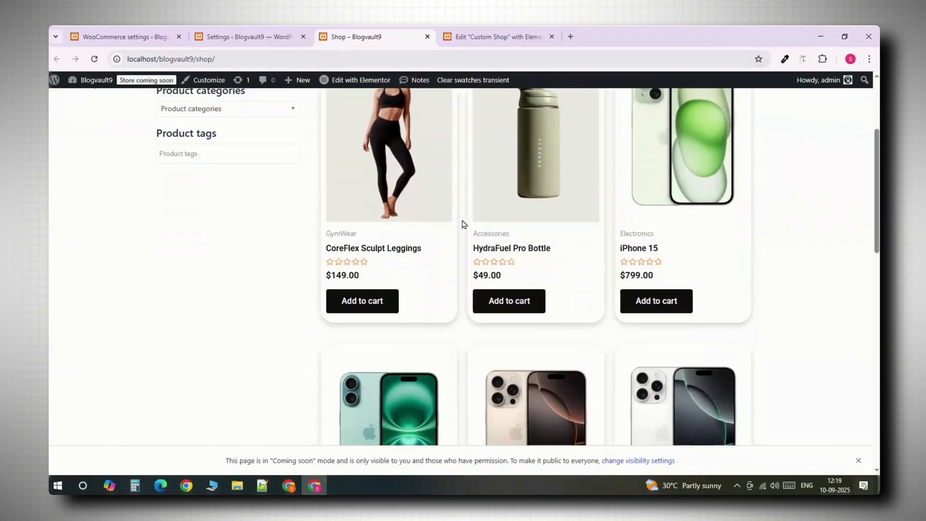
scroll("down", 3)
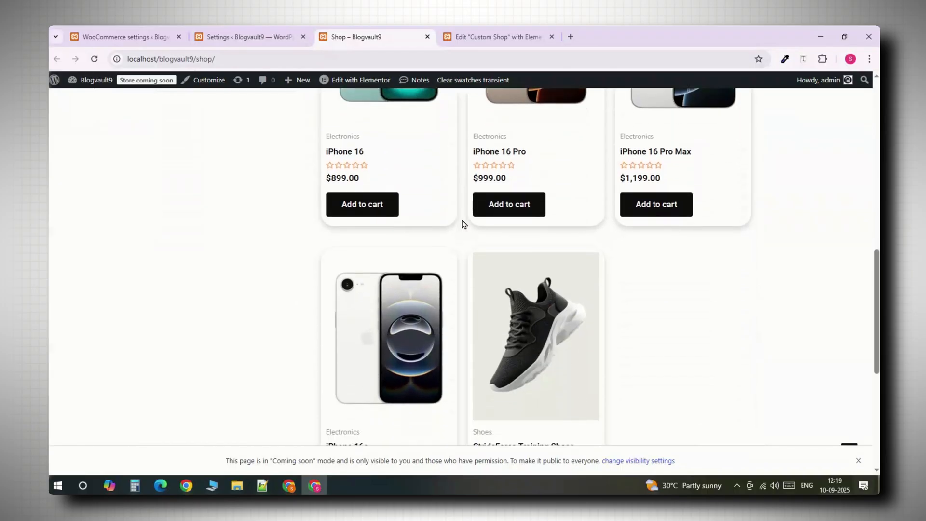
scroll("down", 3)
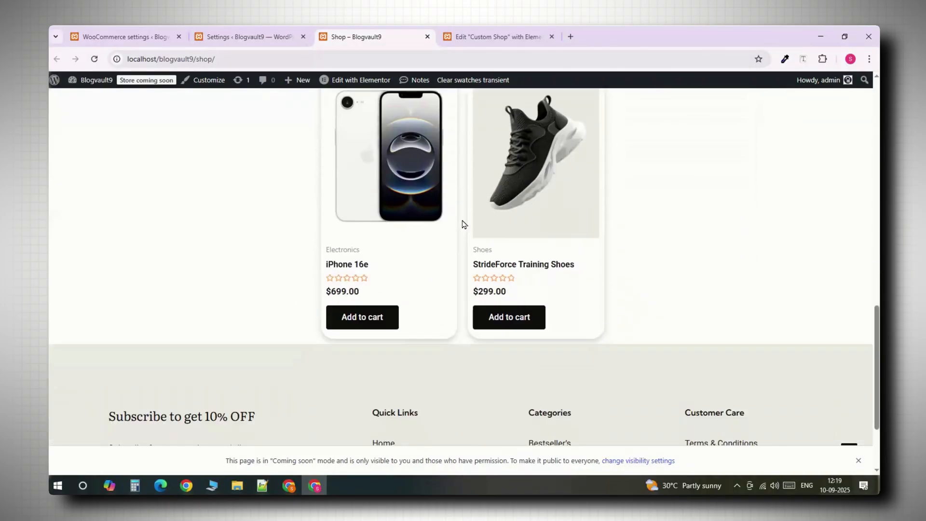
scroll("up", 3)
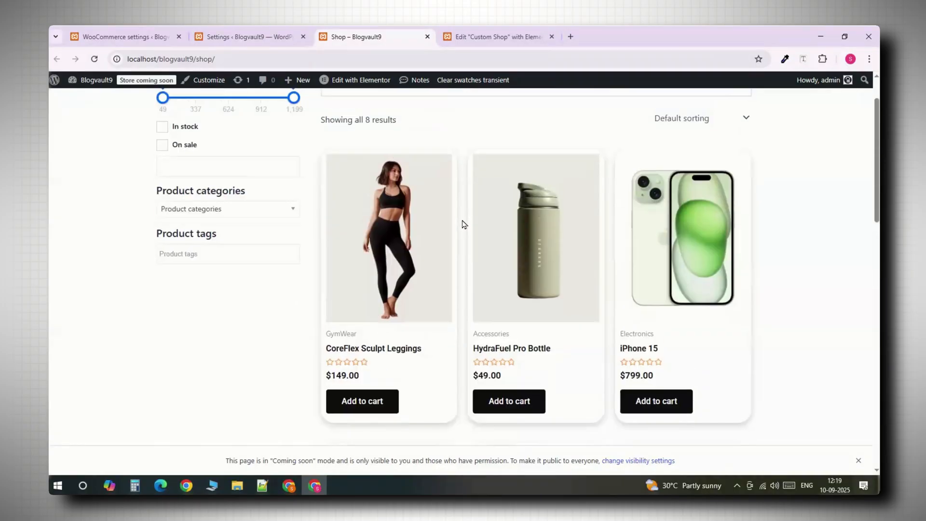
left_click(228, 208)
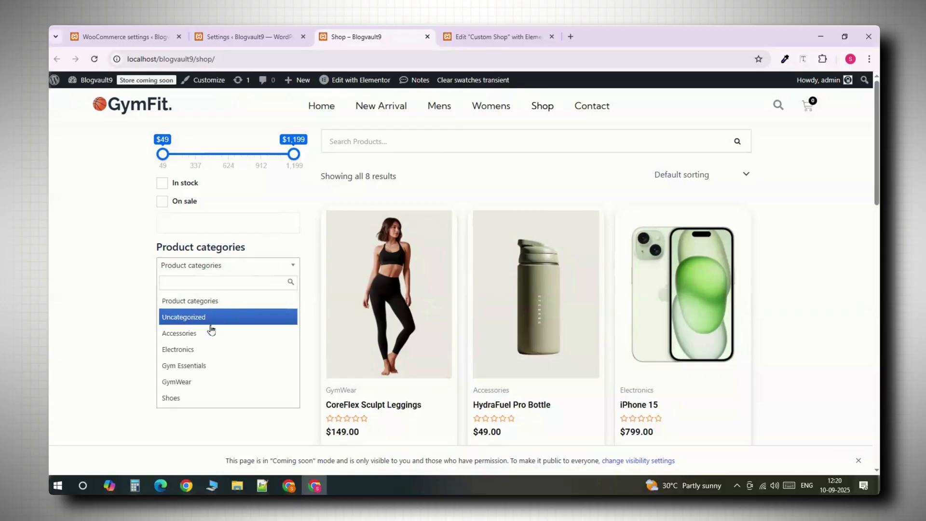
left_click(178, 349)
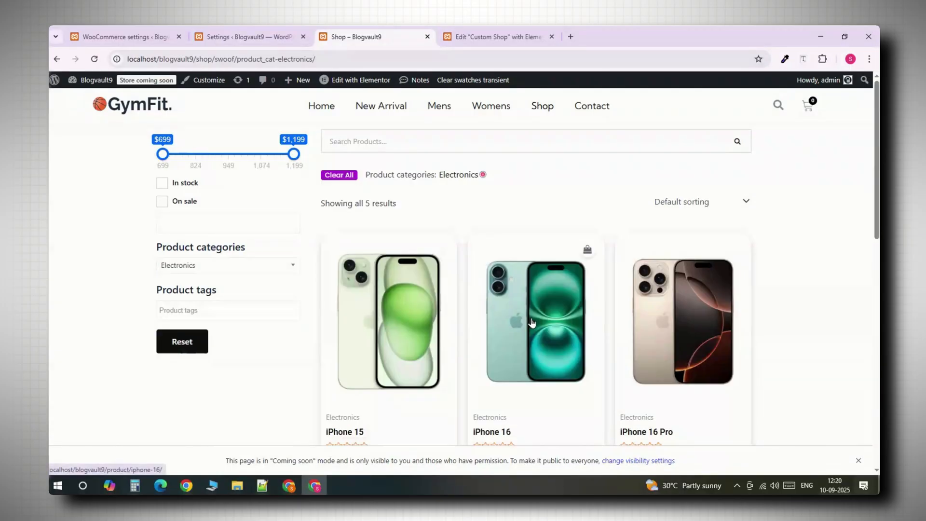
scroll("down", 3)
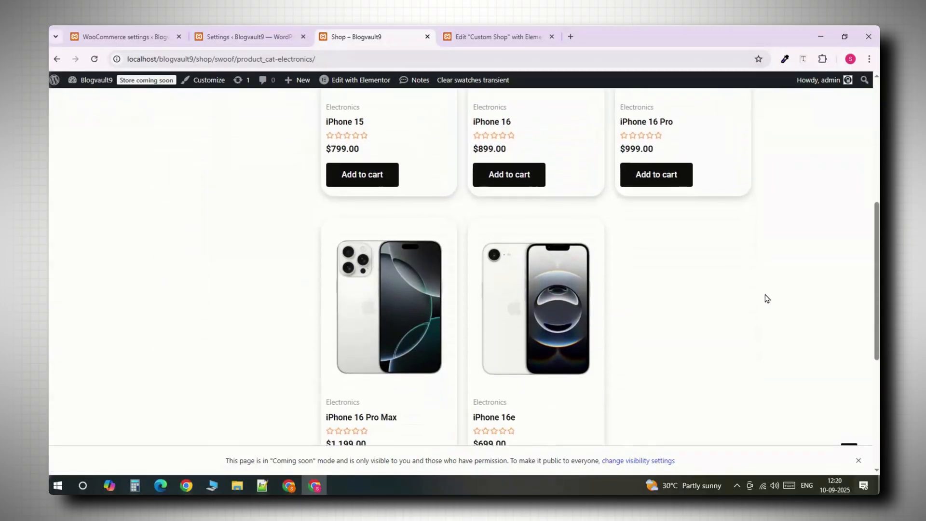
left_click(498, 37)
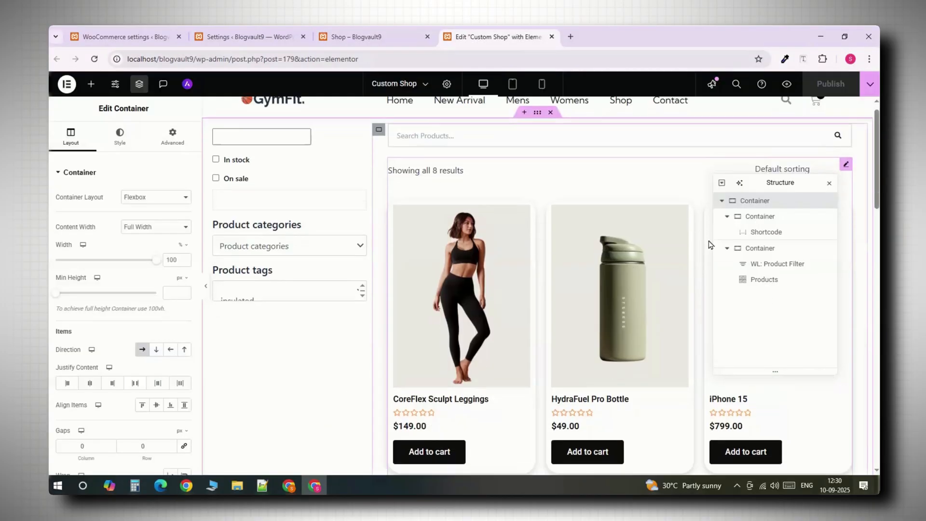
Add a single-column flexbox section below the grid with a dark 'You May Also Like' heading.
scroll("down", 3)
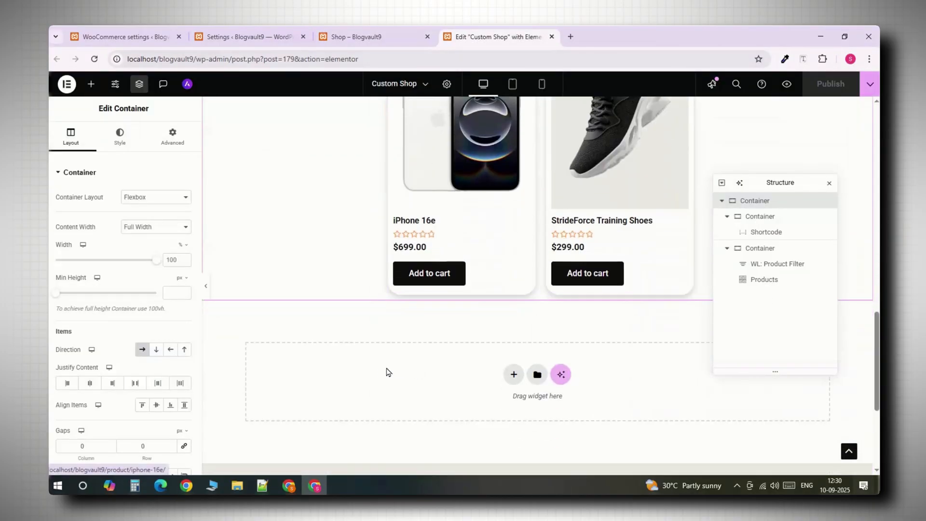
left_click(513, 374)
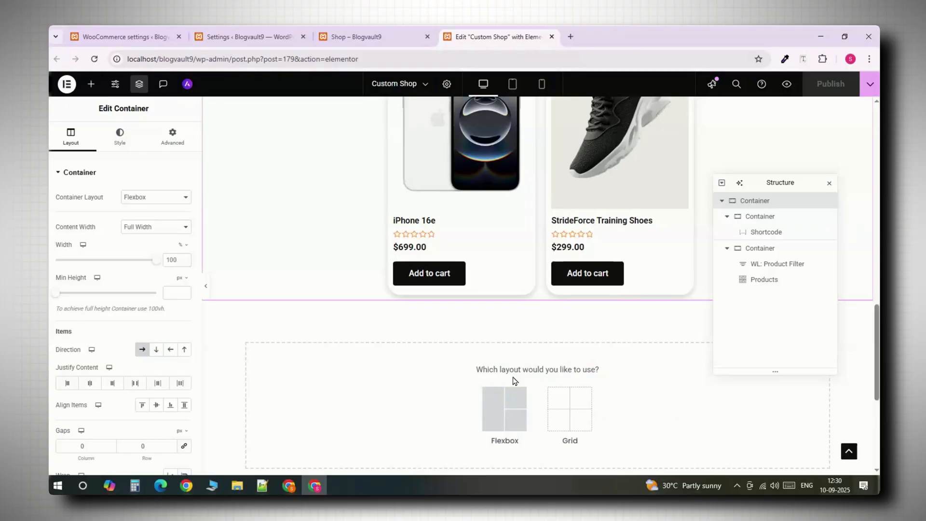
left_click(505, 410)
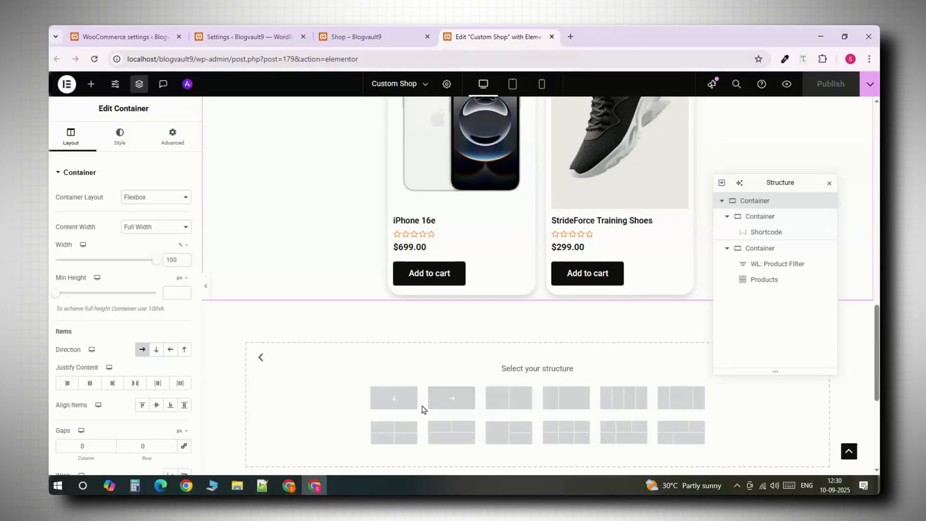
left_click(394, 398)
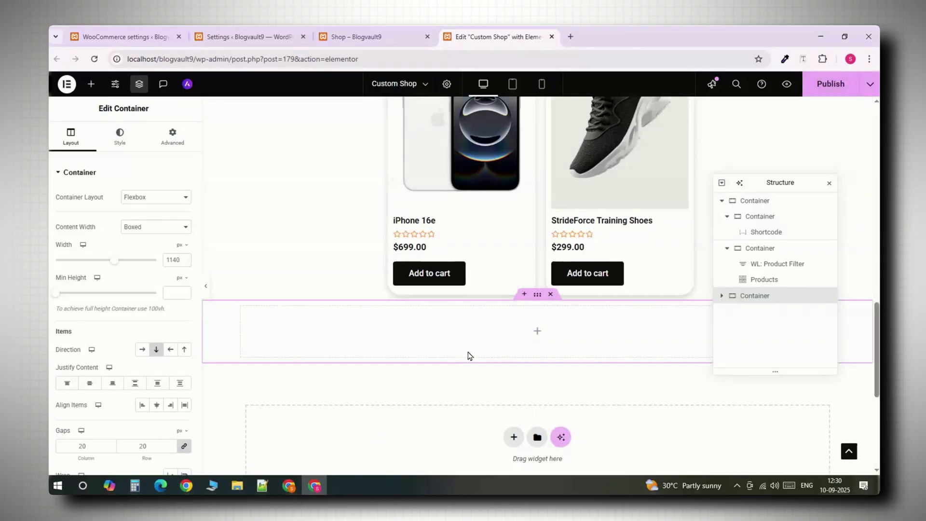
mouse_move(423, 318)
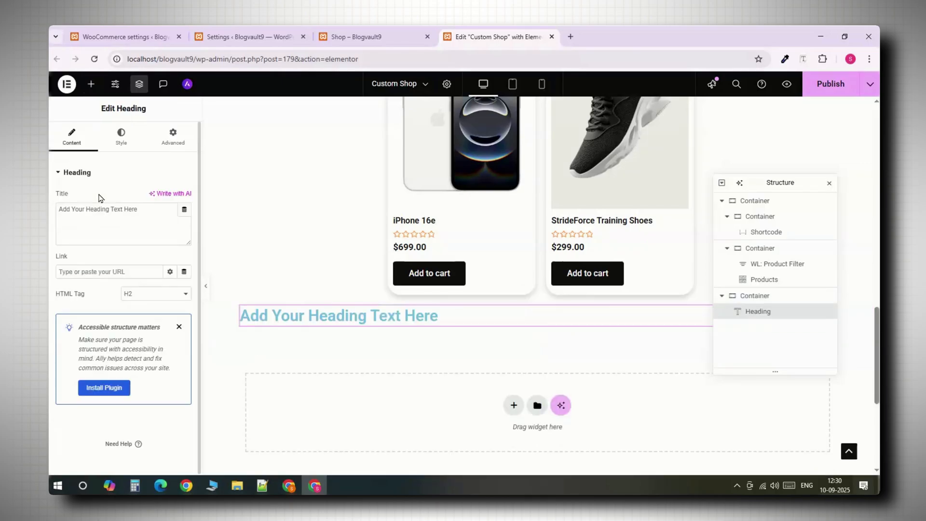
left_click(120, 136)
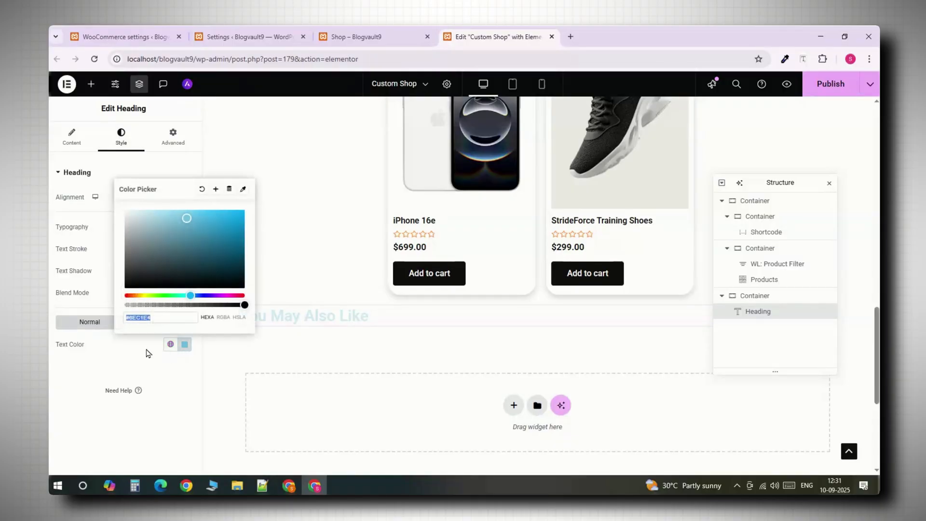
left_click(91, 84)
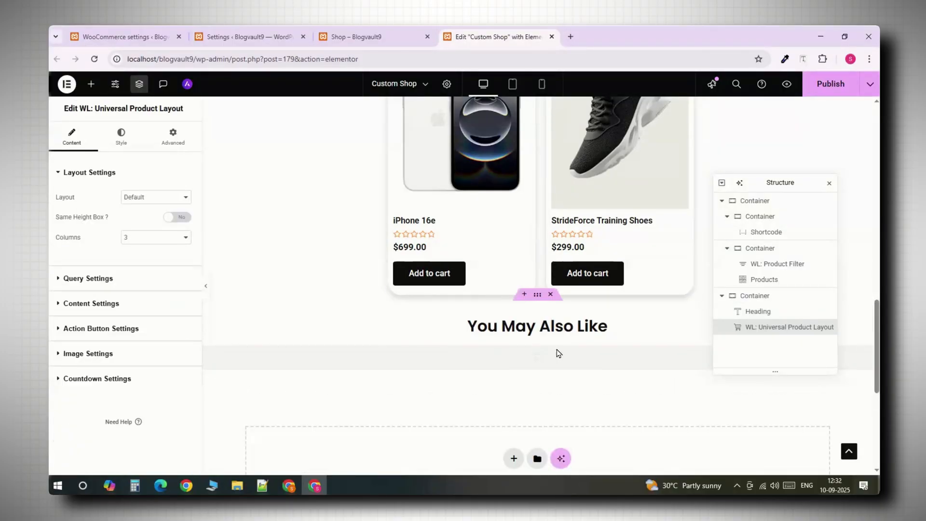
Make recommended product cards equal height in four columns, querying recent products with categories hidden.
left_click(176, 217)
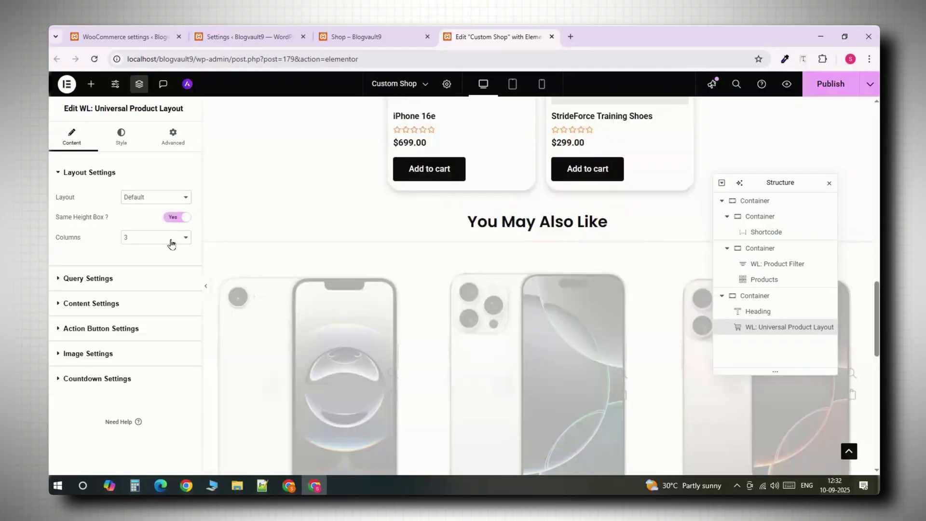
left_click(155, 237)
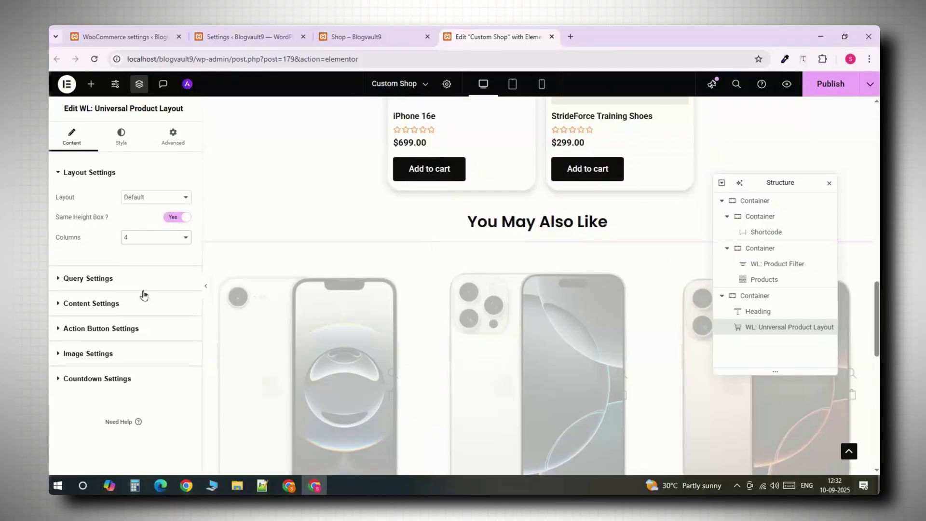
left_click(89, 279)
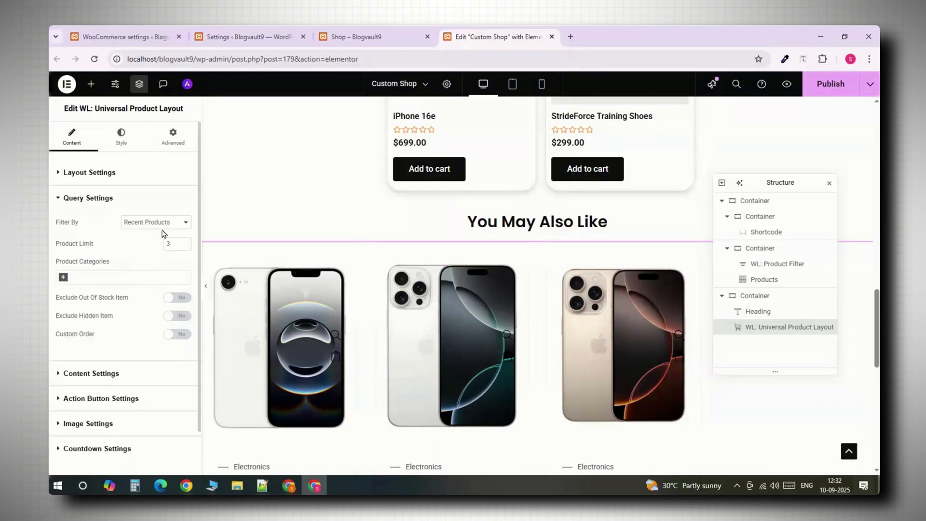
left_click(156, 221)
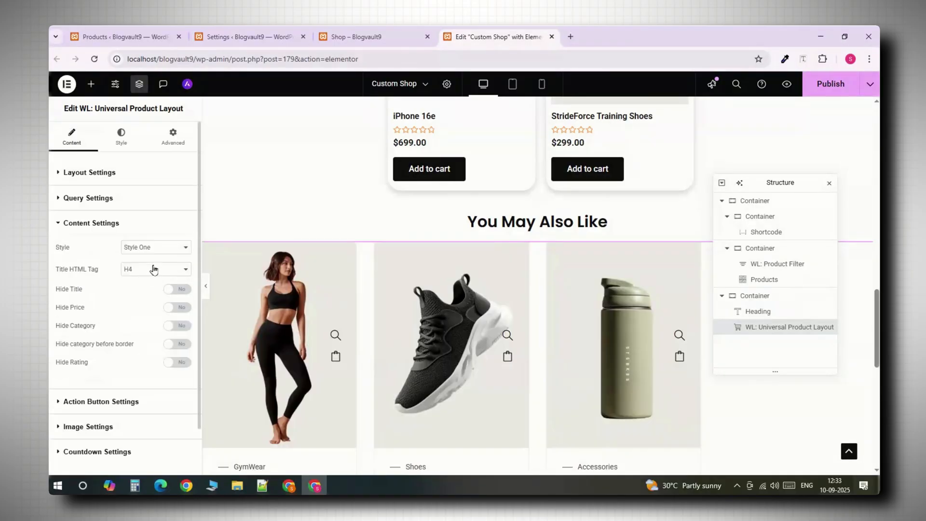
left_click(155, 247)
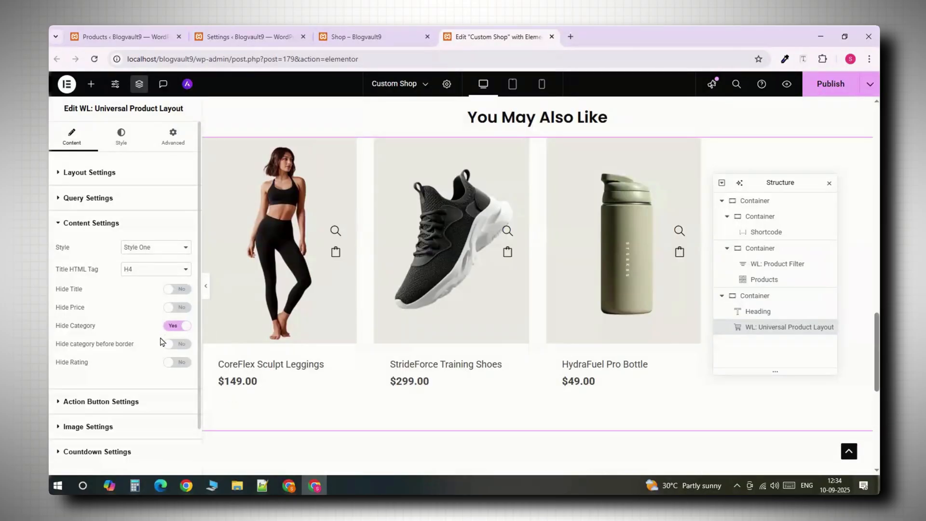
Show the recommended products' action buttons only on hover, then expand Image Settings.
left_click(101, 401)
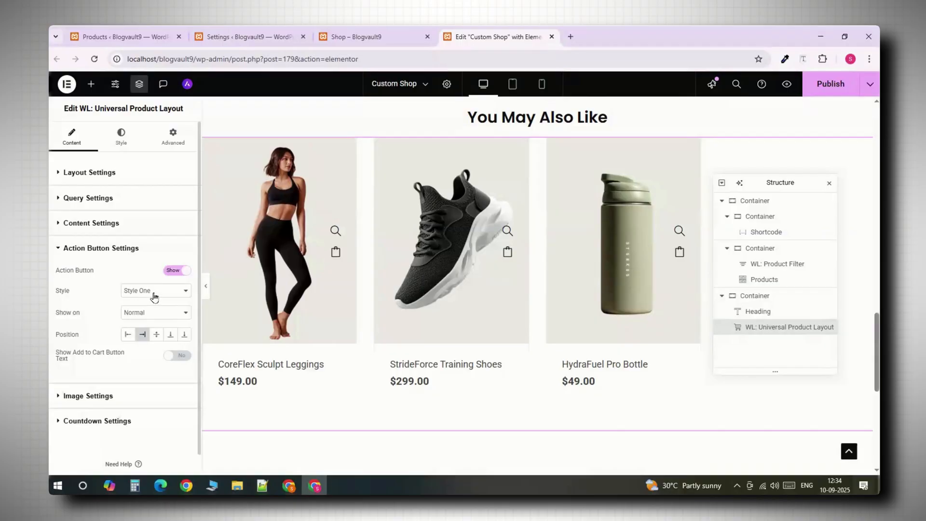
left_click(156, 313)
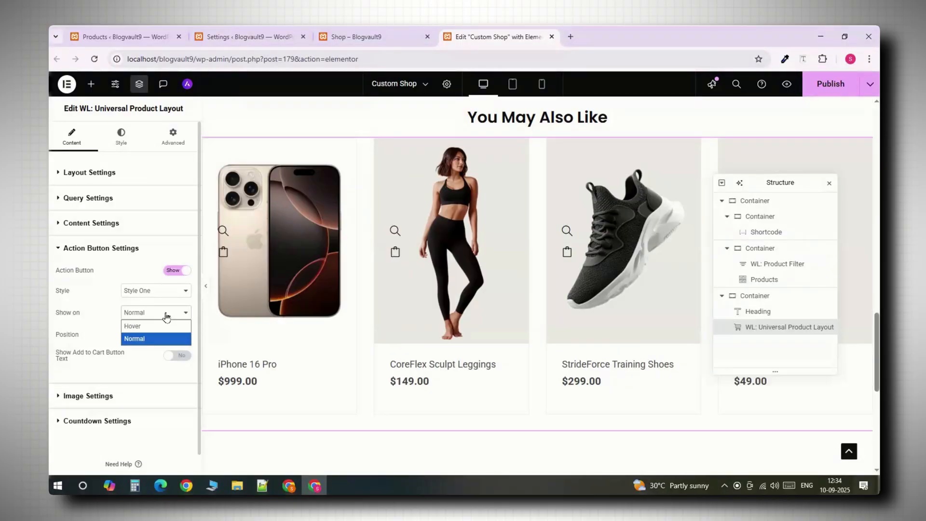
left_click(132, 325)
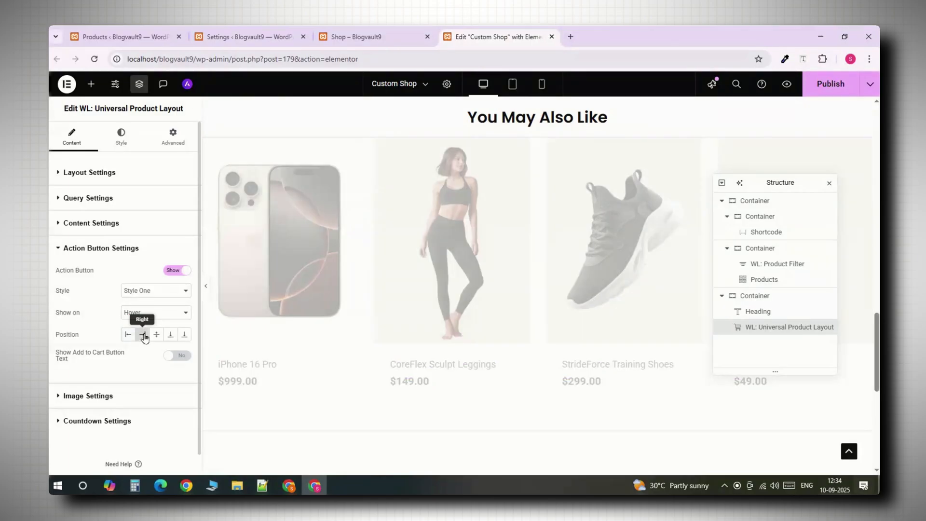
left_click(101, 247)
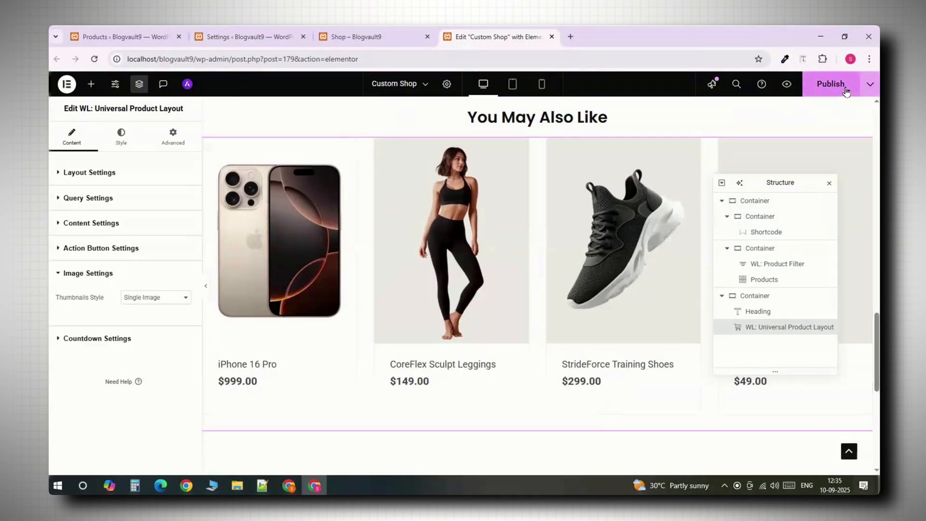
Publish the Custom Shop template and scroll the live shop page to check the product grid.
left_click(831, 83)
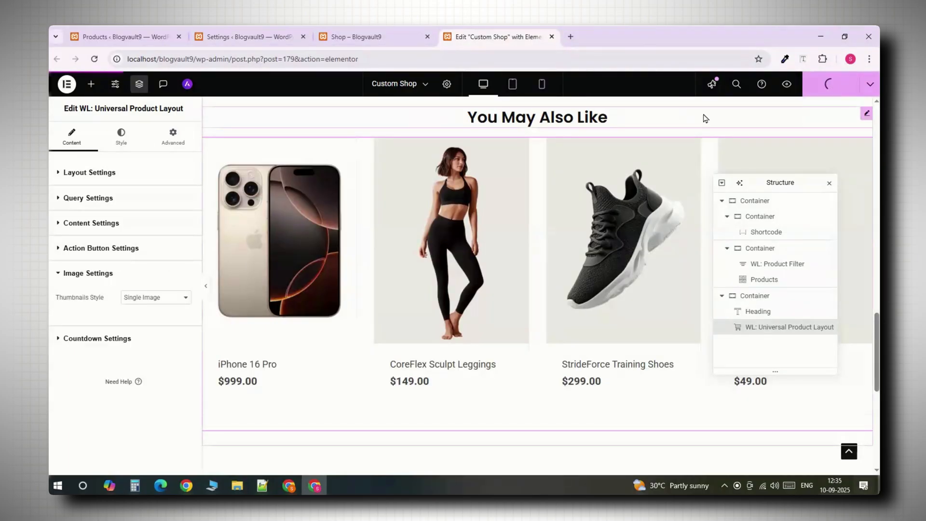
left_click(375, 37)
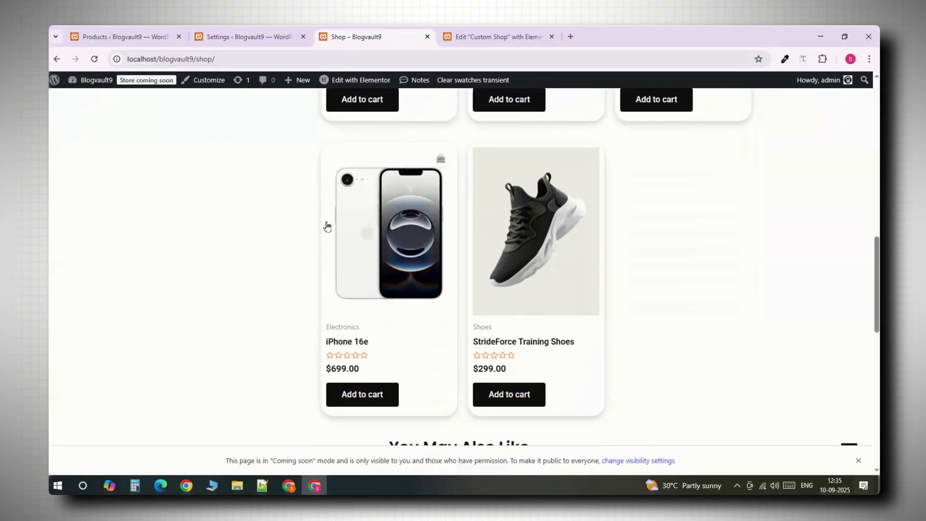
scroll("down", 3)
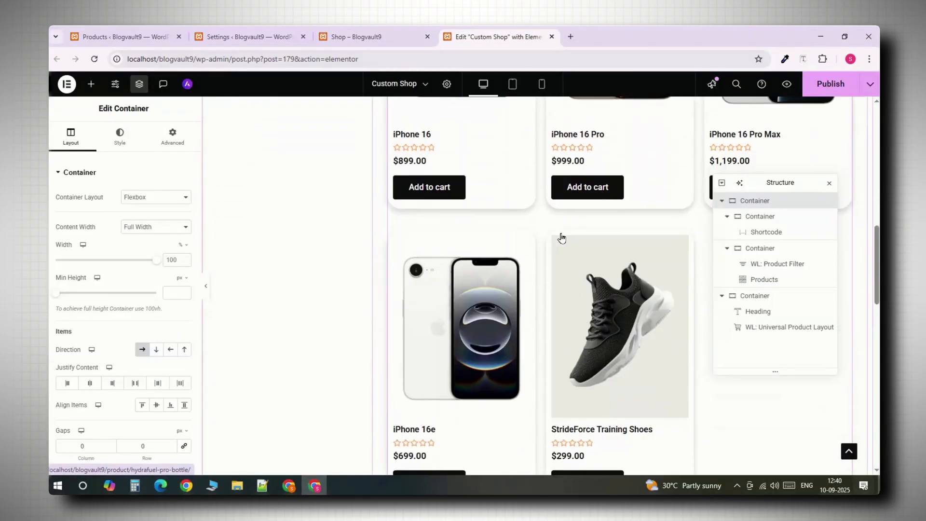
In tablet view, set the shop product grid to two columns.
left_click(512, 83)
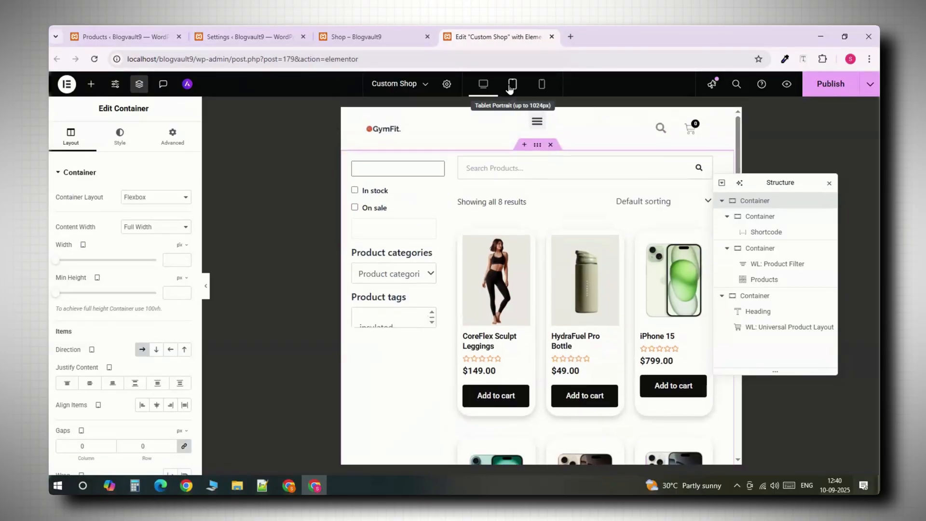
left_click(512, 84)
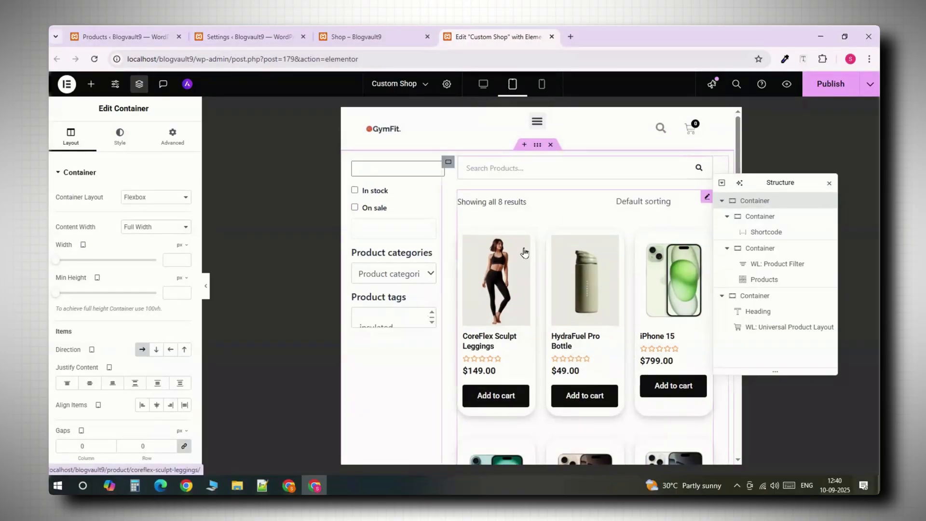
left_click(764, 279)
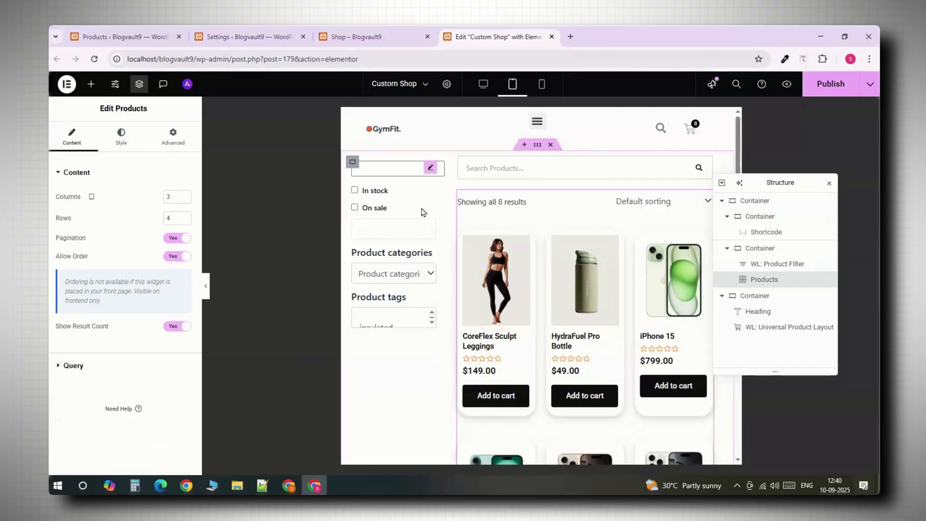
left_click(185, 200)
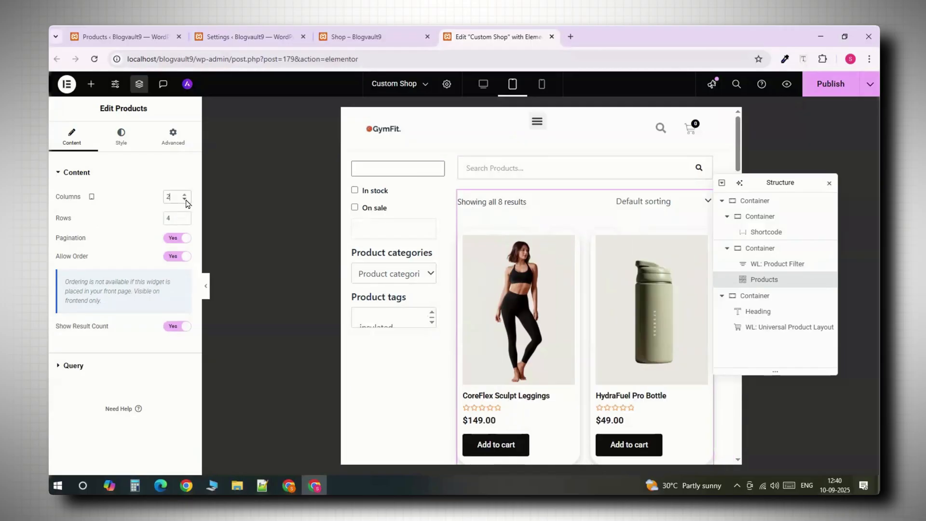
Give the You May Also Like product layout 0/15/0/15 padding for 15px sides.
left_click(789, 326)
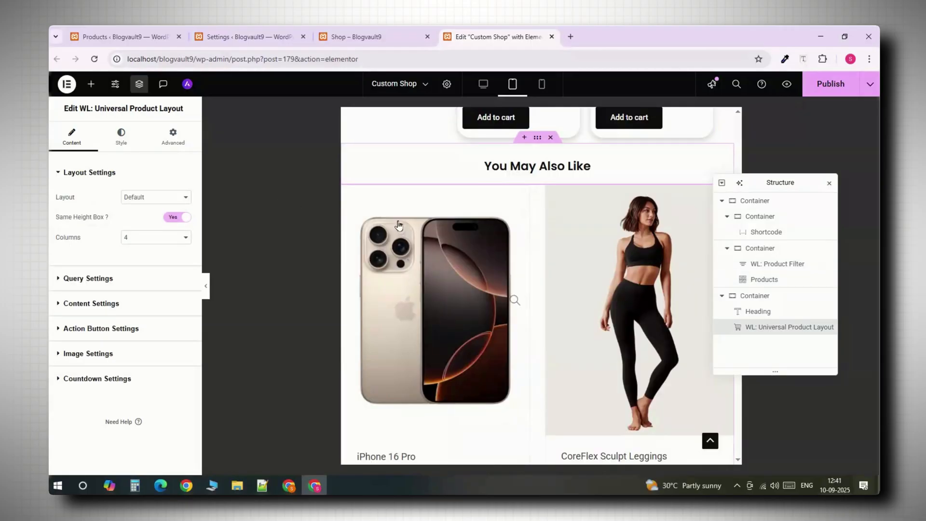
left_click(173, 136)
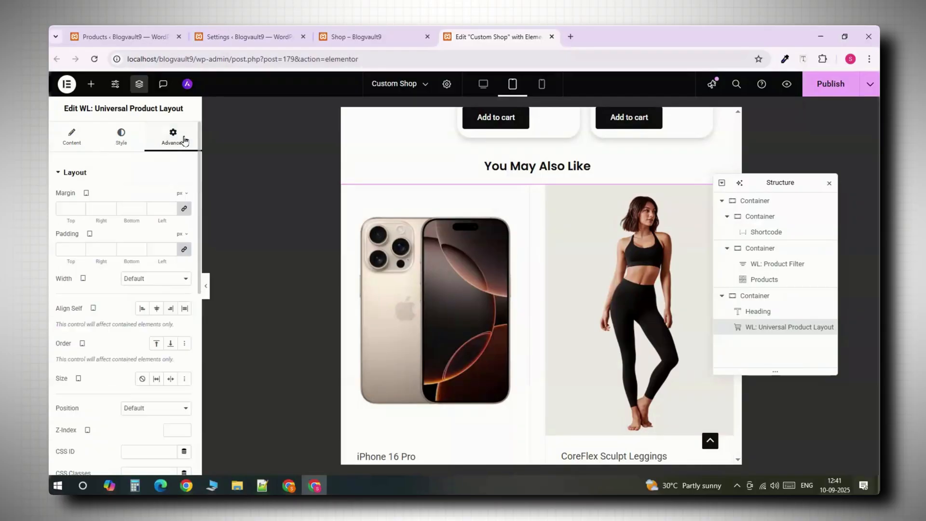
mouse_move(184, 249)
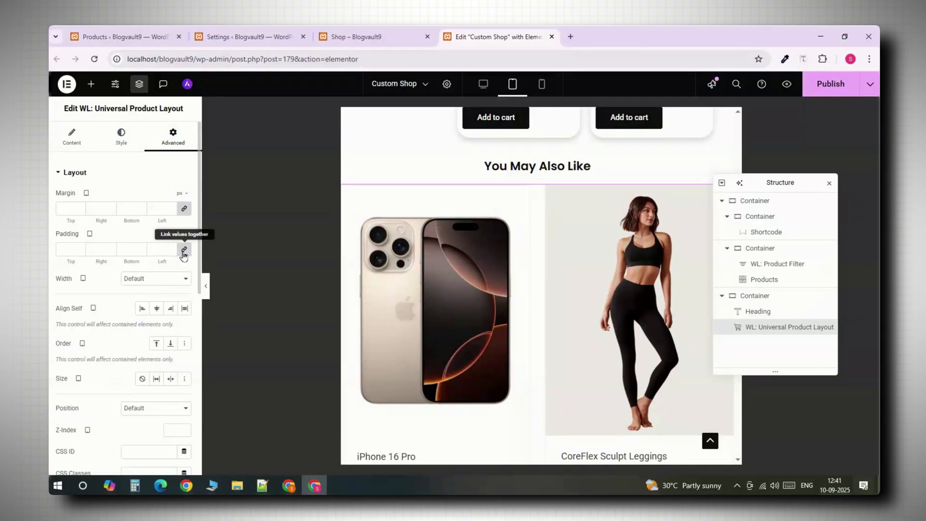
left_click(183, 249)
type("15")
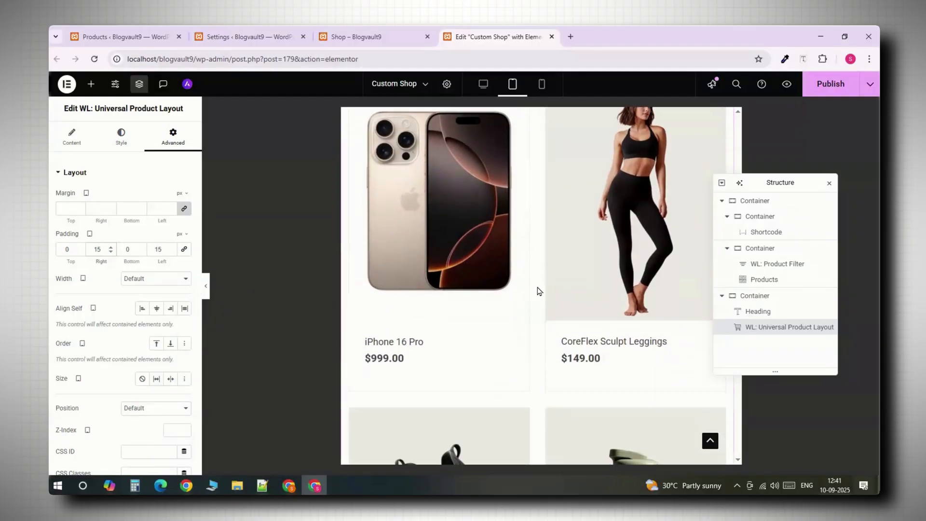
In mobile view, give the search-and-products container 0/5/0/5 padding.
left_click(542, 84)
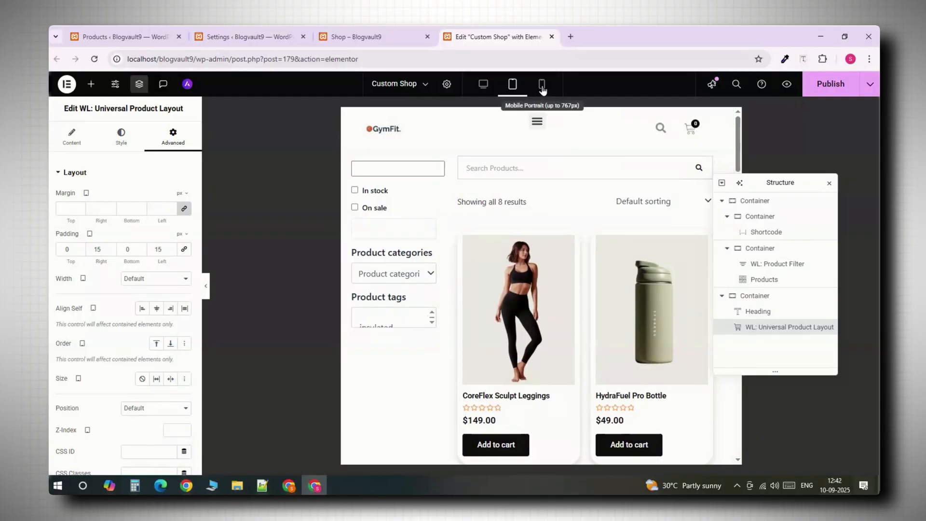
left_click(542, 84)
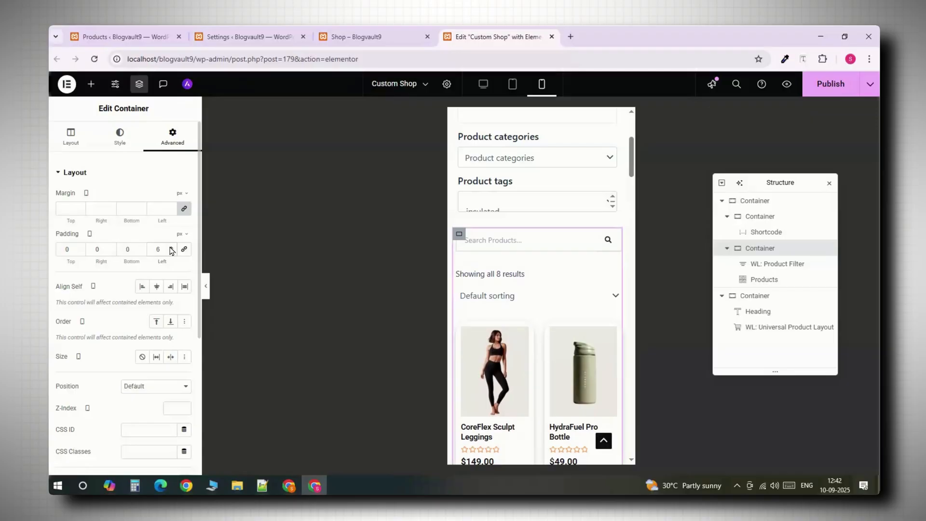
left_click(171, 251)
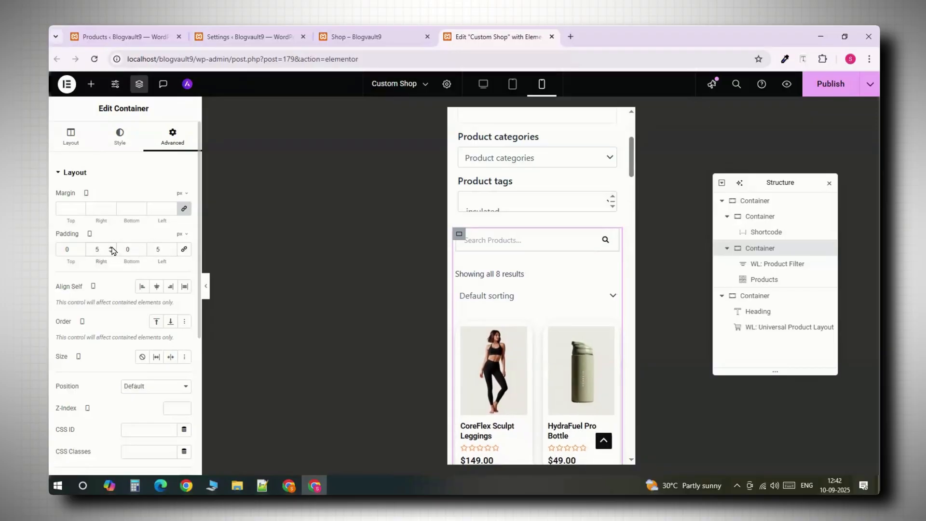
Set the shop product grid to one column on mobile.
left_click(764, 279)
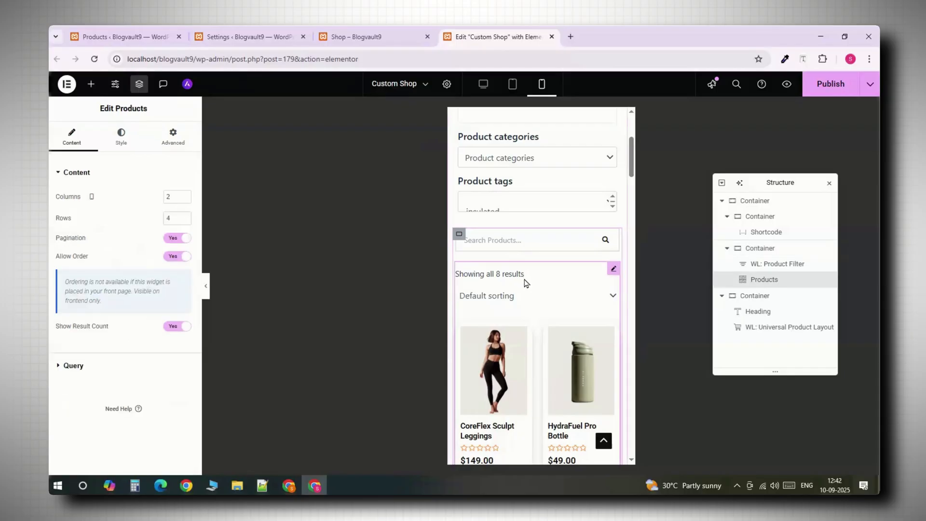
left_click(186, 200)
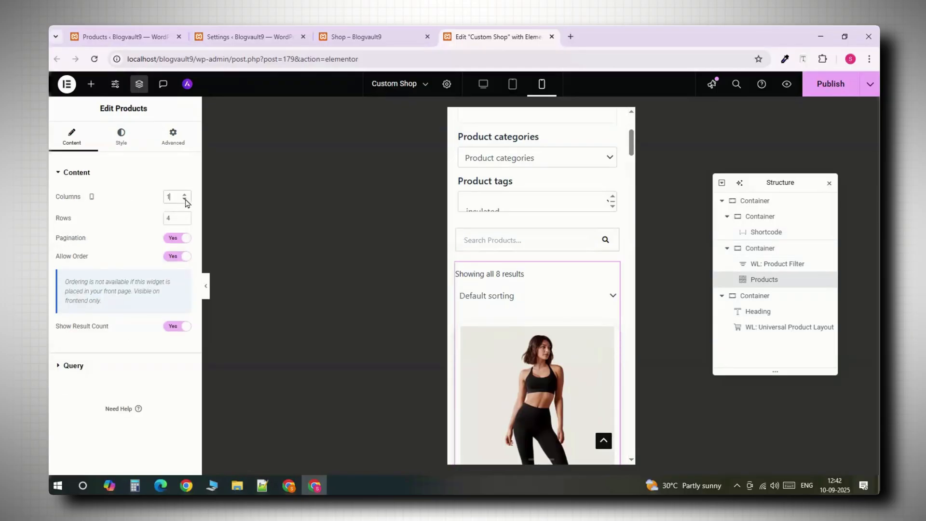
scroll("down", 3)
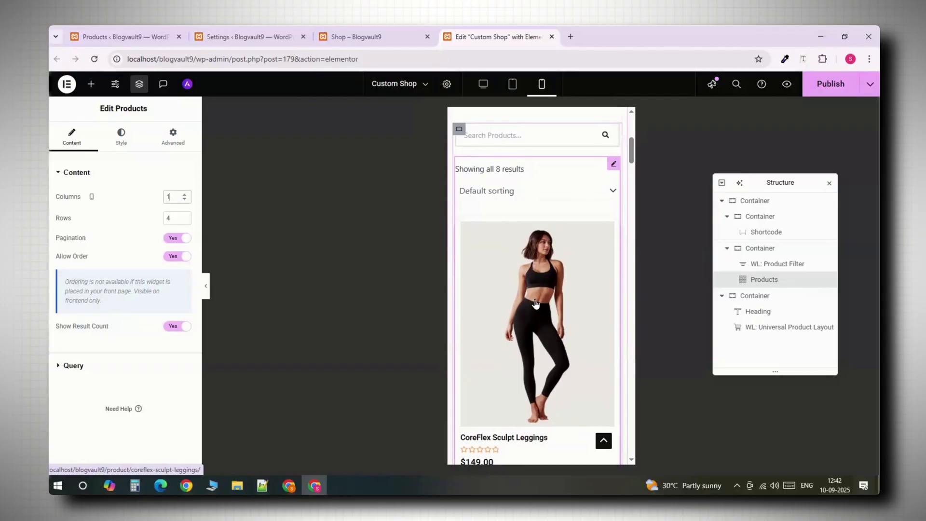
Scroll the live shop page on desktop and in iPhone 14 Pro Max device mode.
scroll("down", 3)
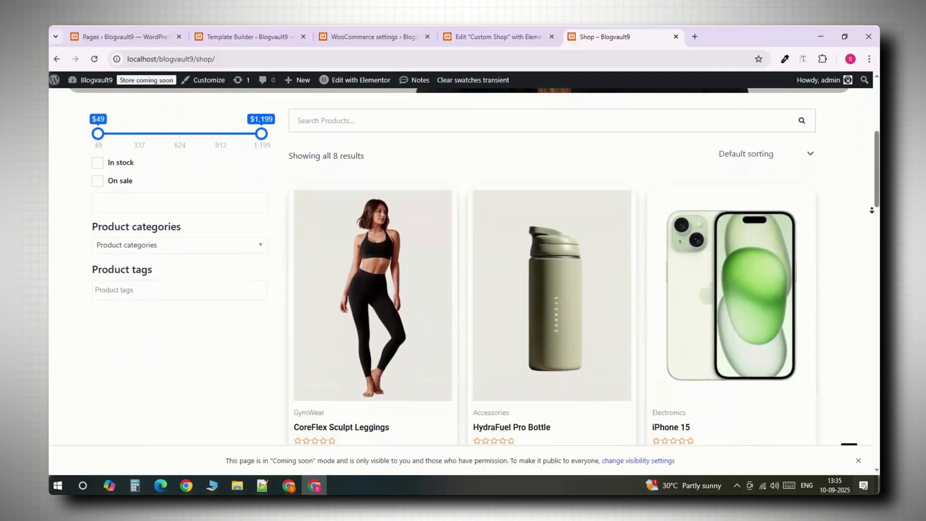
scroll("down", 3)
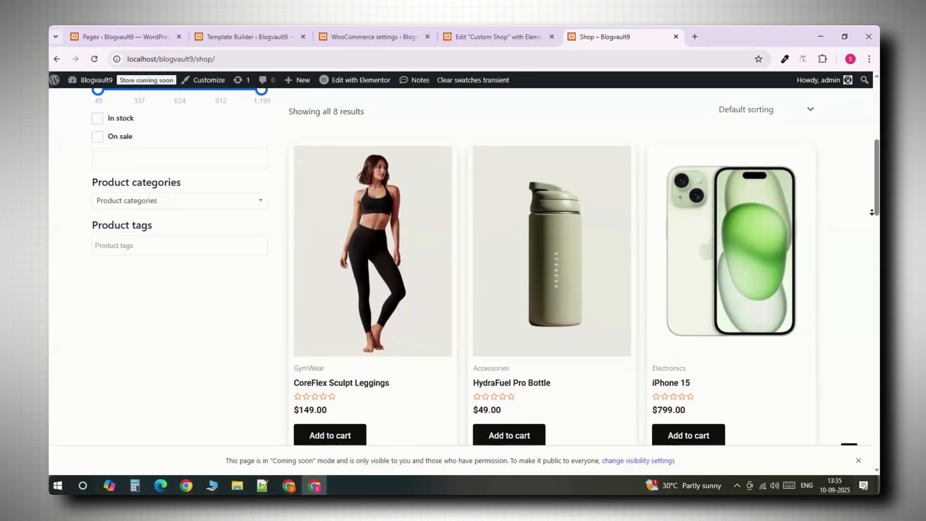
scroll("down", 3)
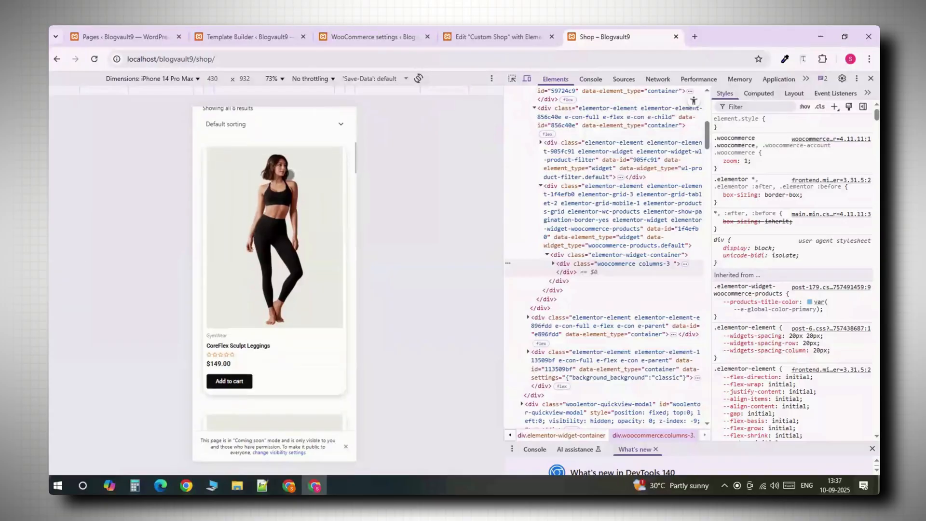
scroll("down", 3)
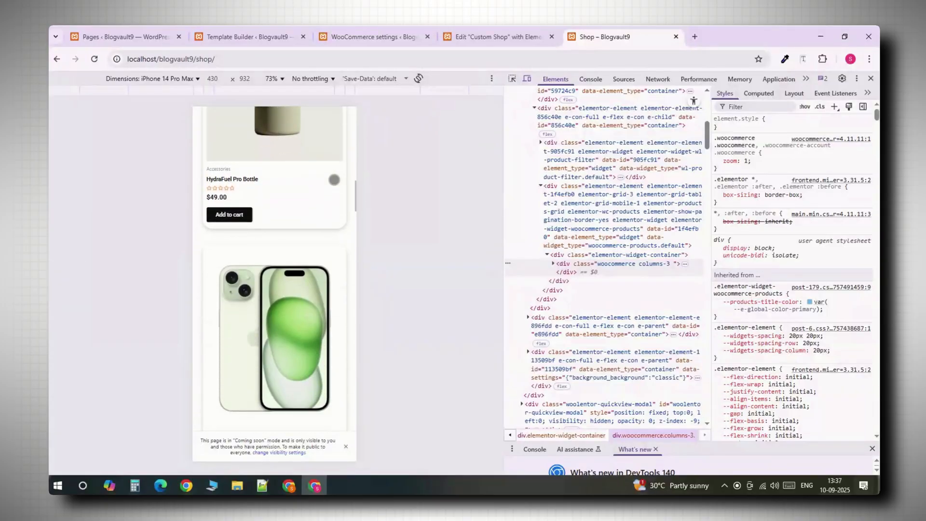